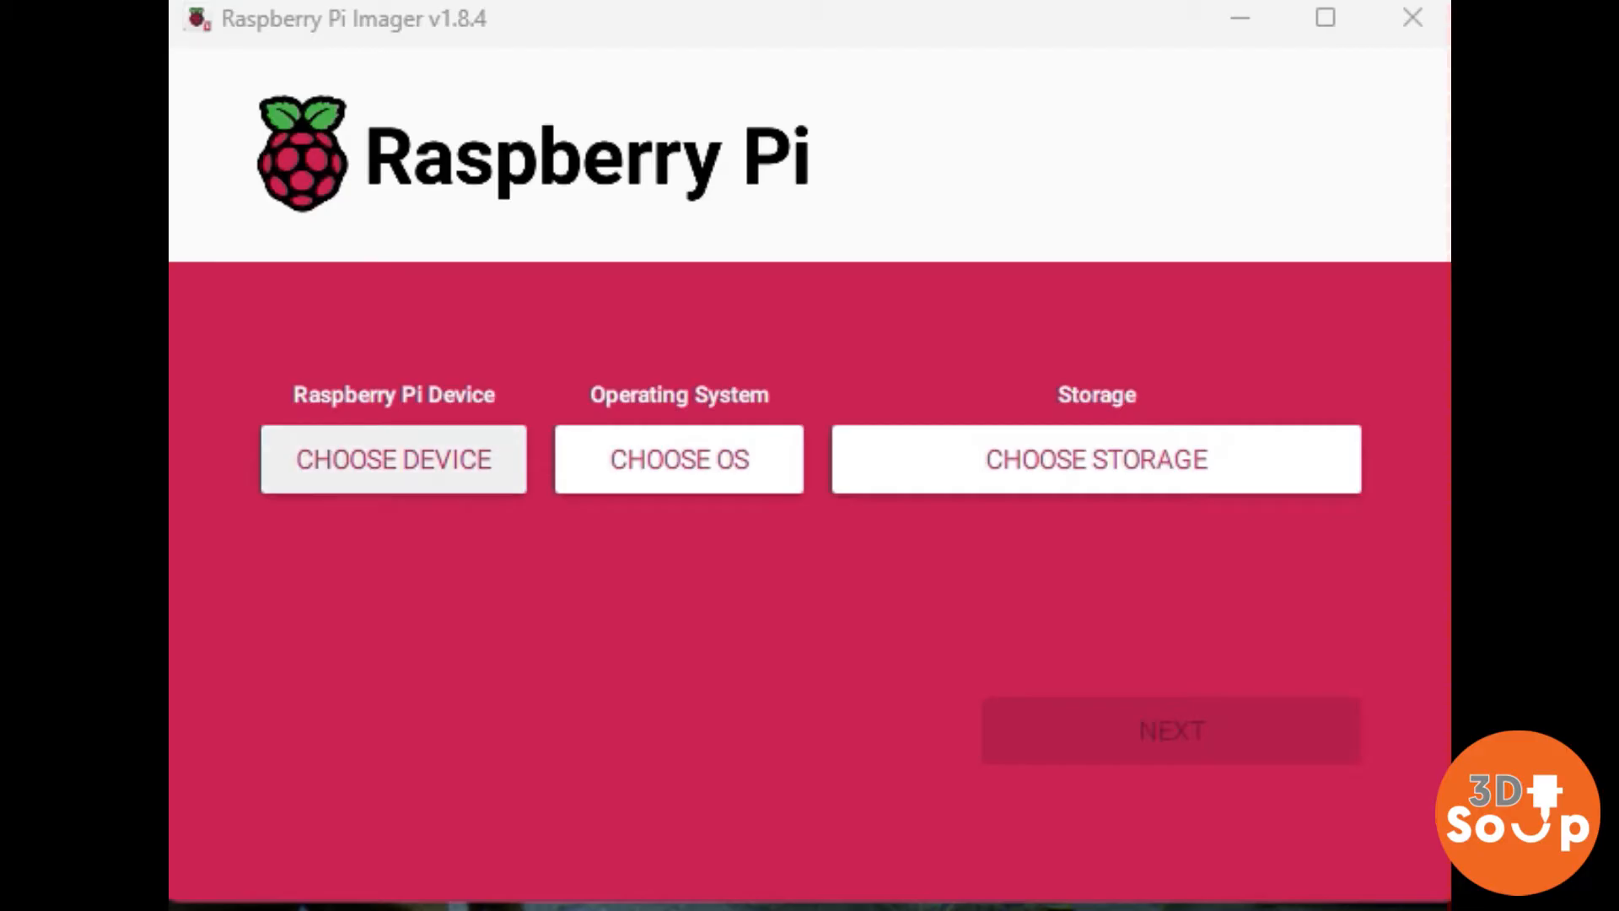
# Pick Raspberry Pi 4 as the board and OctoPi stable from the 3D printing OS category.
pyautogui.click(394, 460)
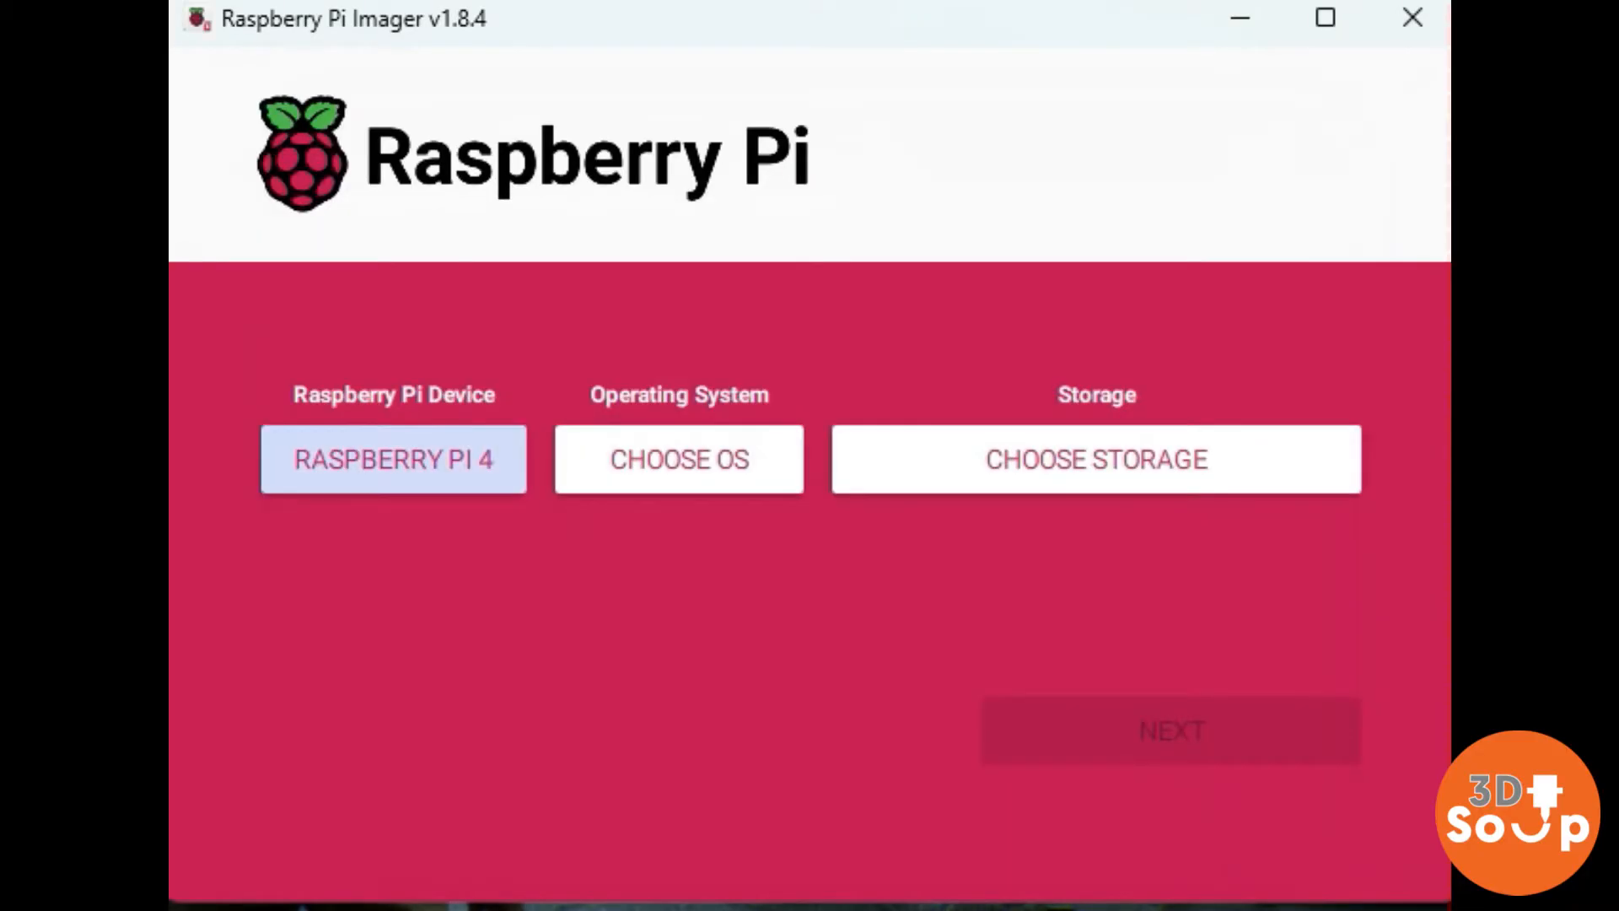
pyautogui.click(680, 460)
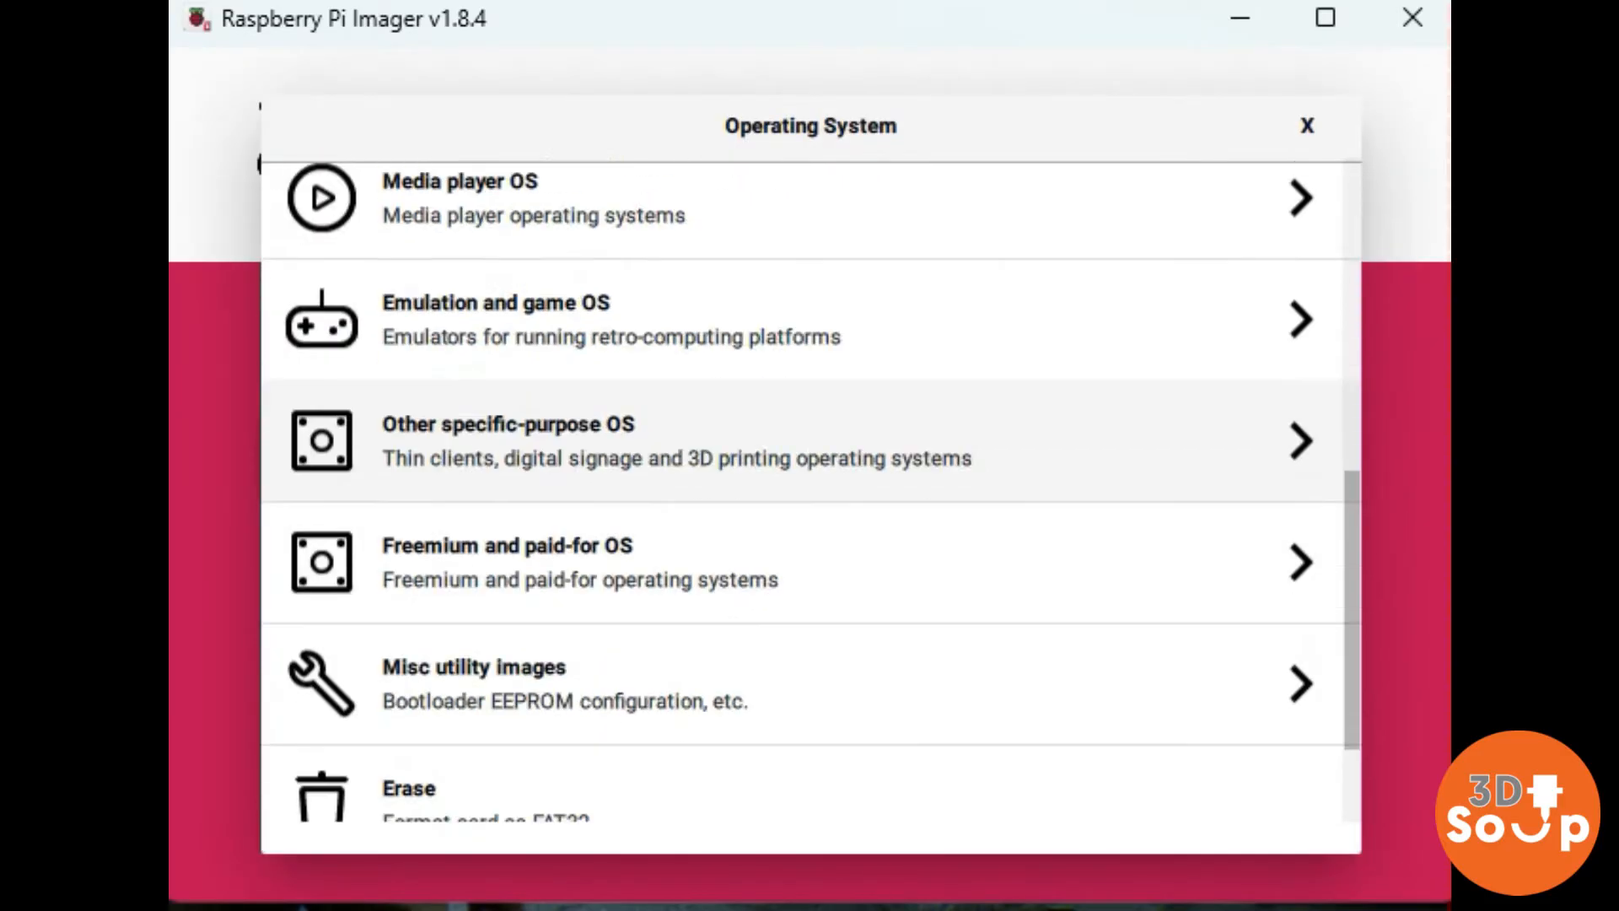
pyautogui.scroll(3)
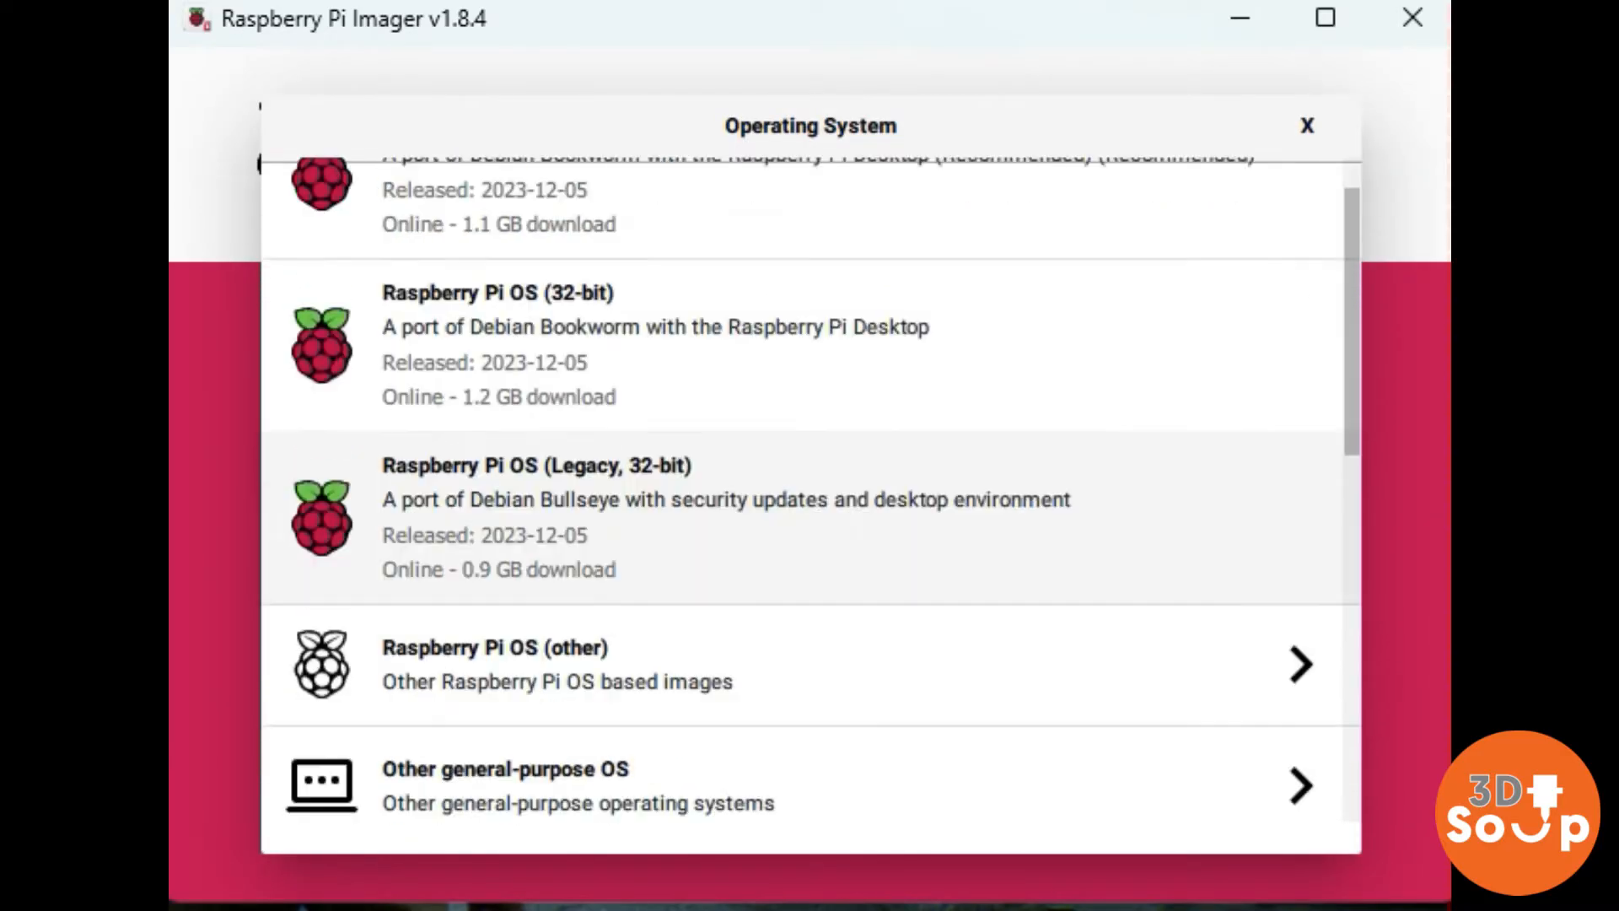
pyautogui.scroll(-3)
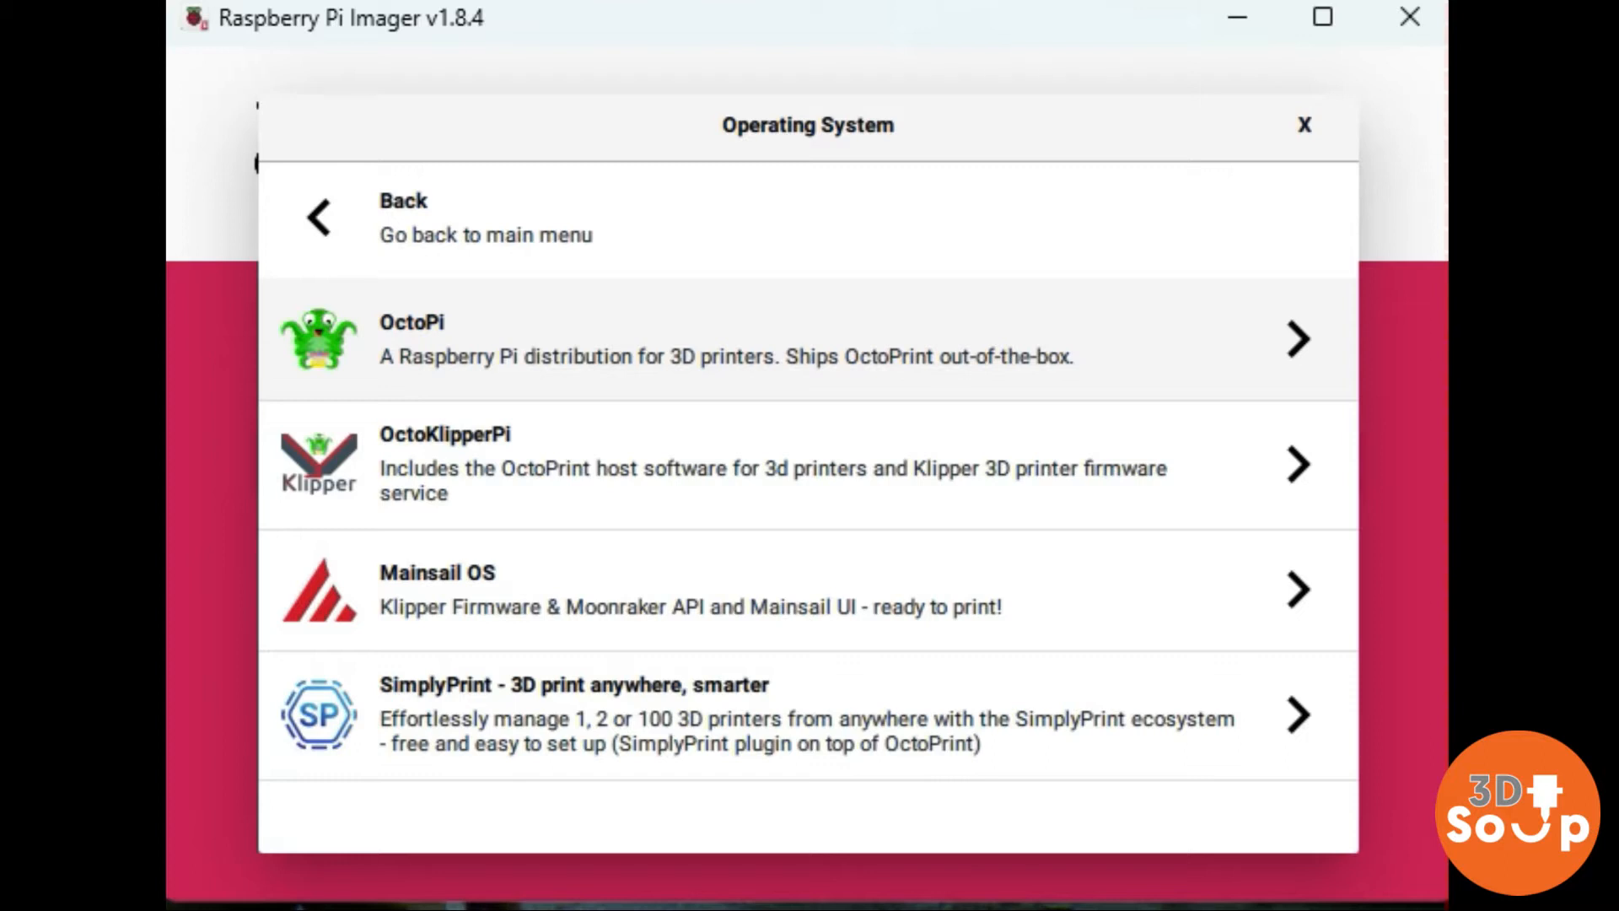
pyautogui.click(723, 339)
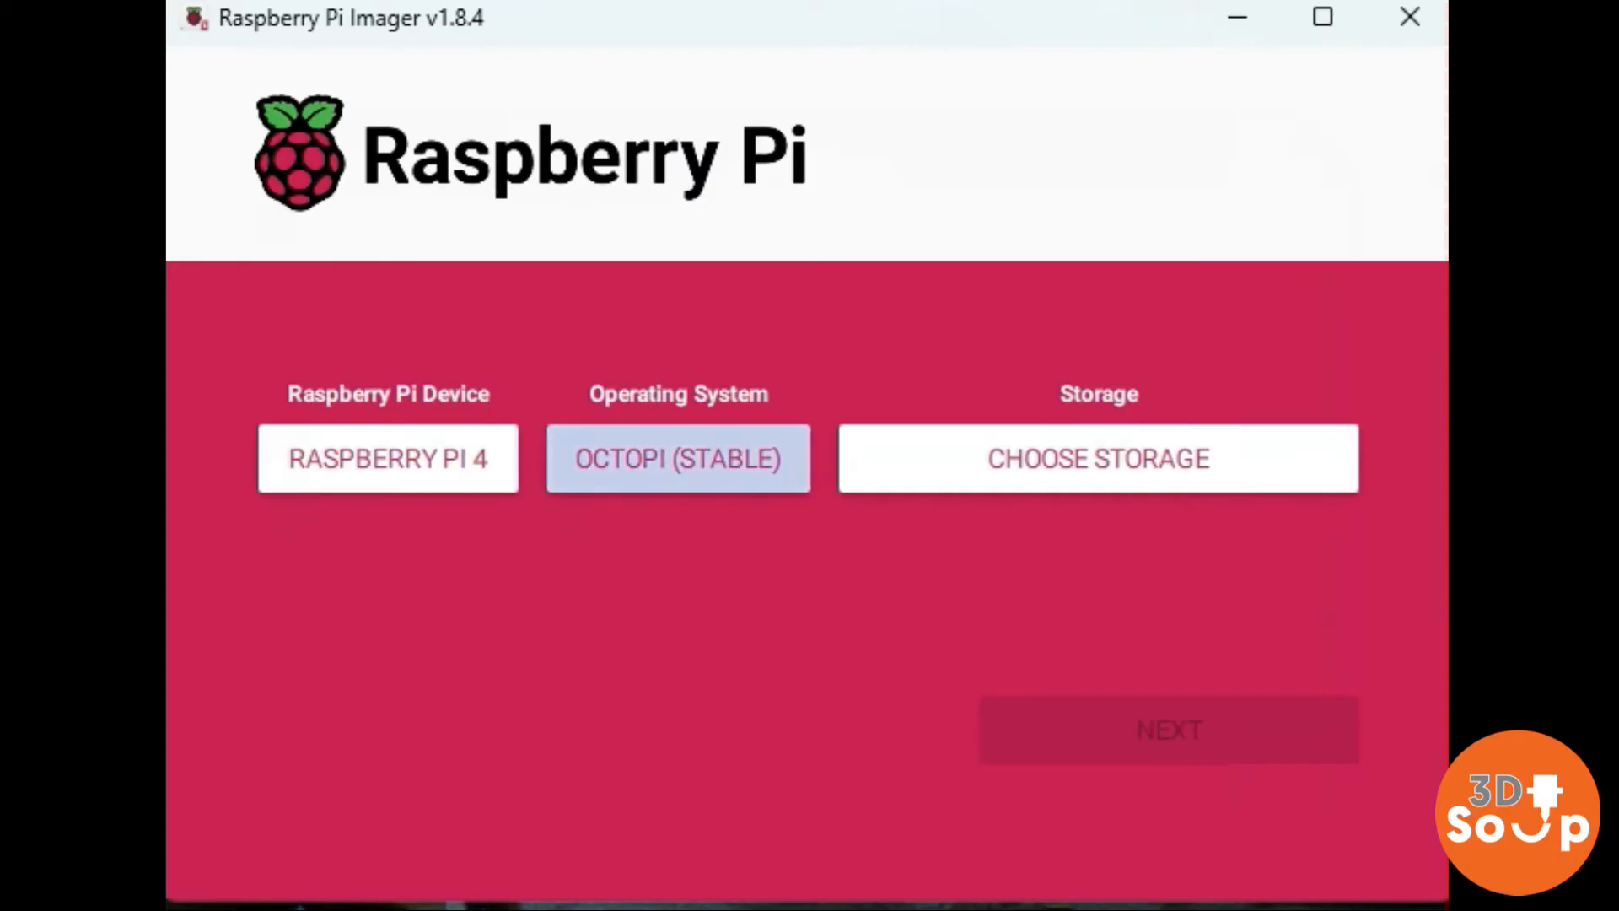
# Select the USB storage device and answer the OS customisation prompt, reaching the erase warning.
pyautogui.click(1098, 459)
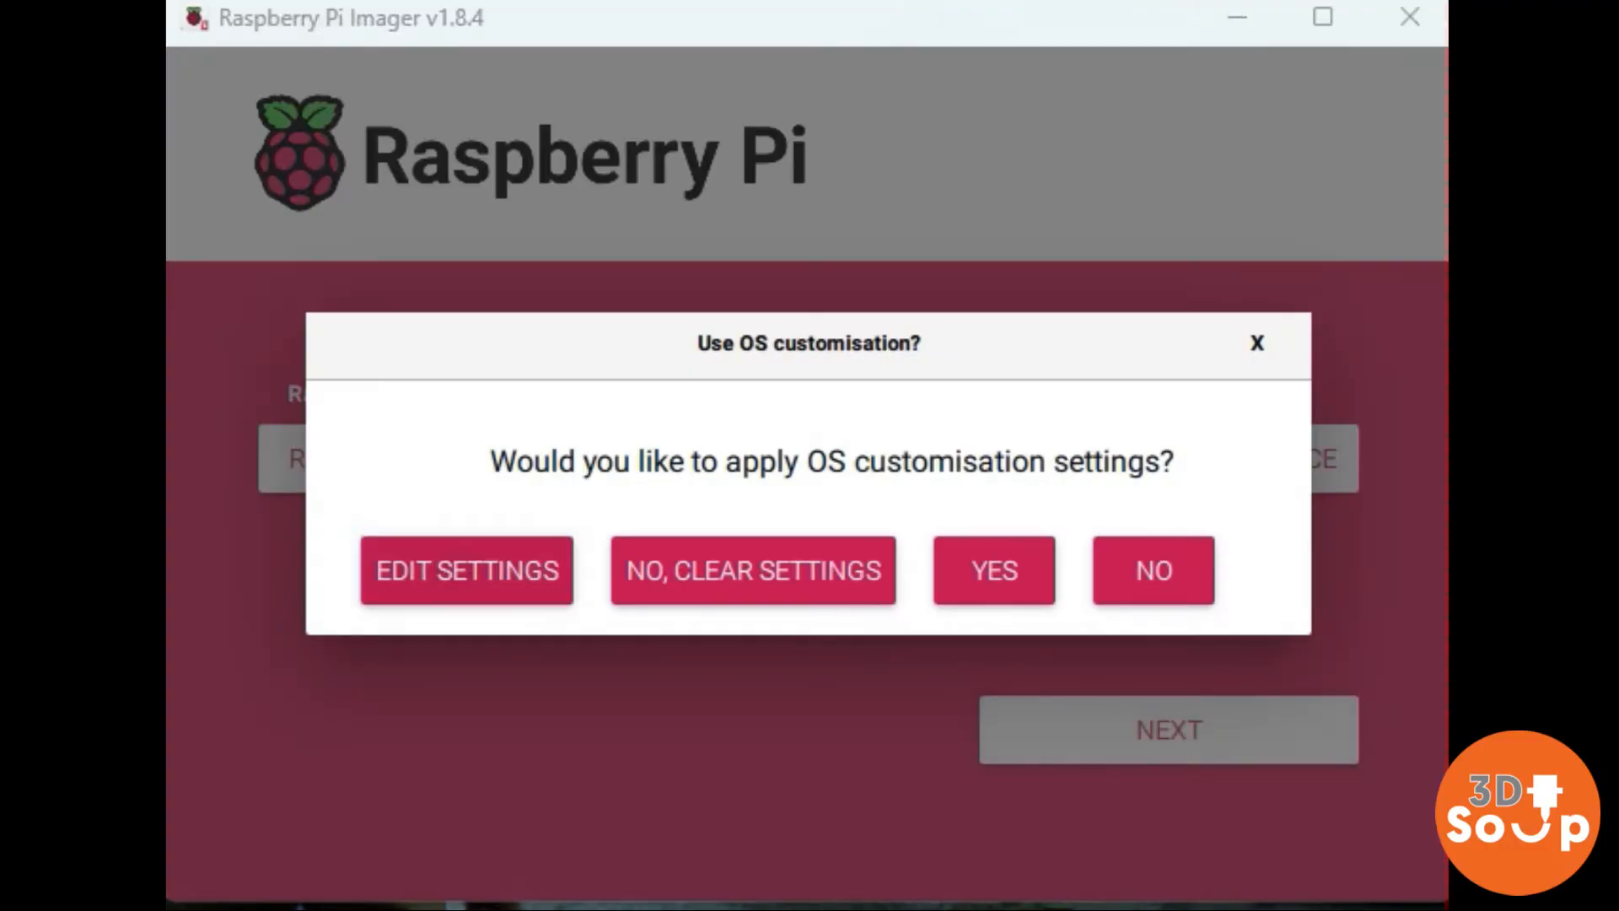
pyautogui.click(466, 570)
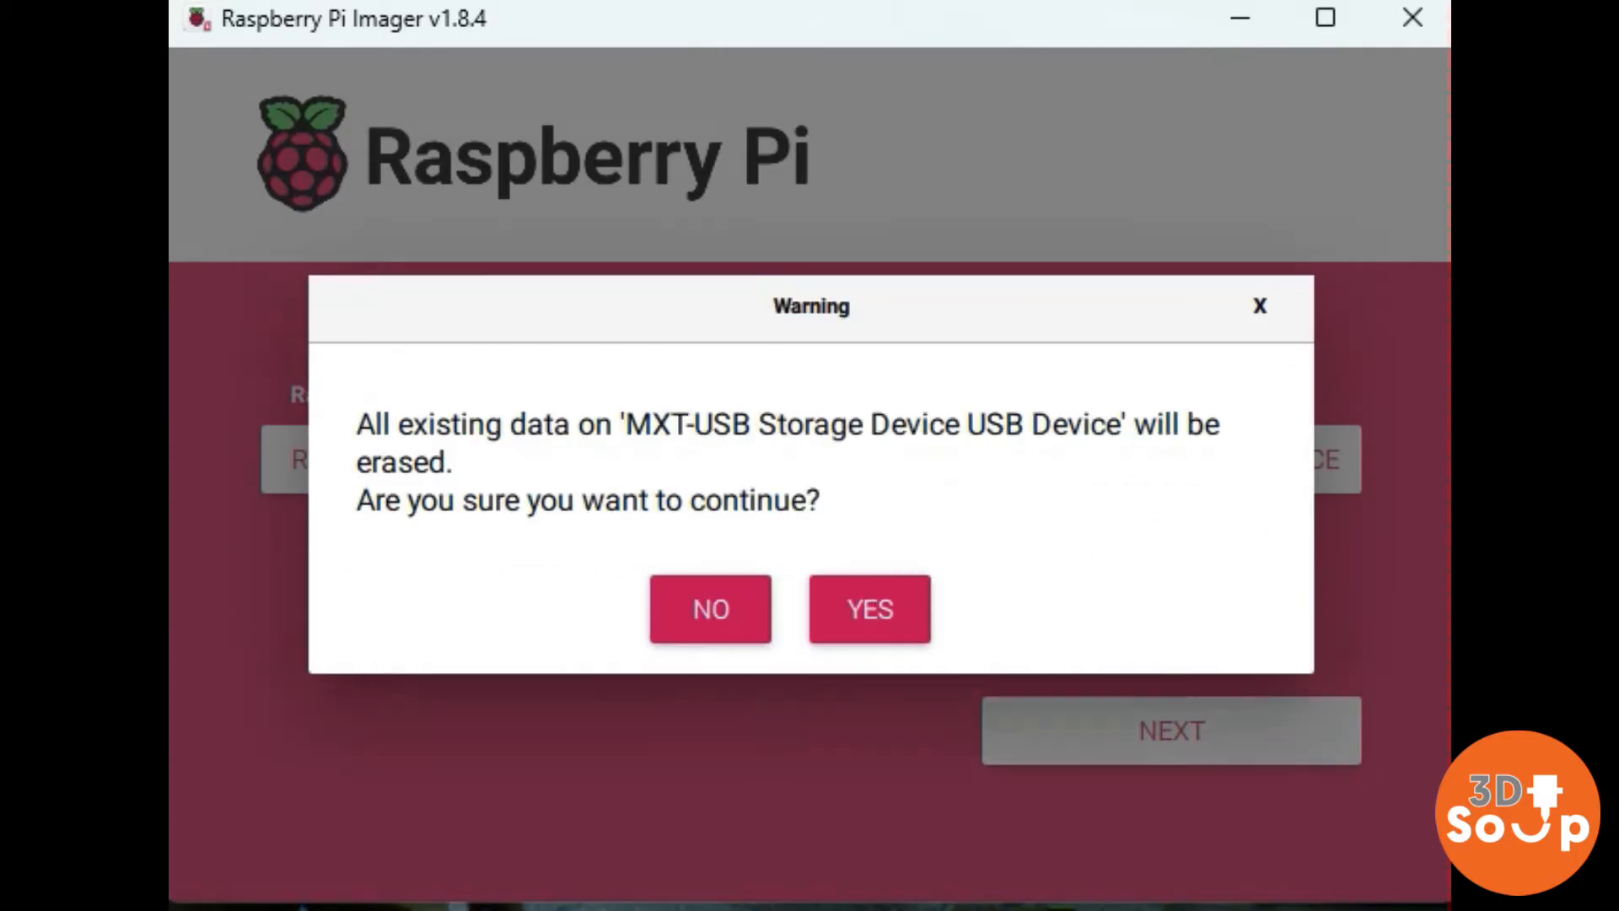
pyautogui.click(869, 608)
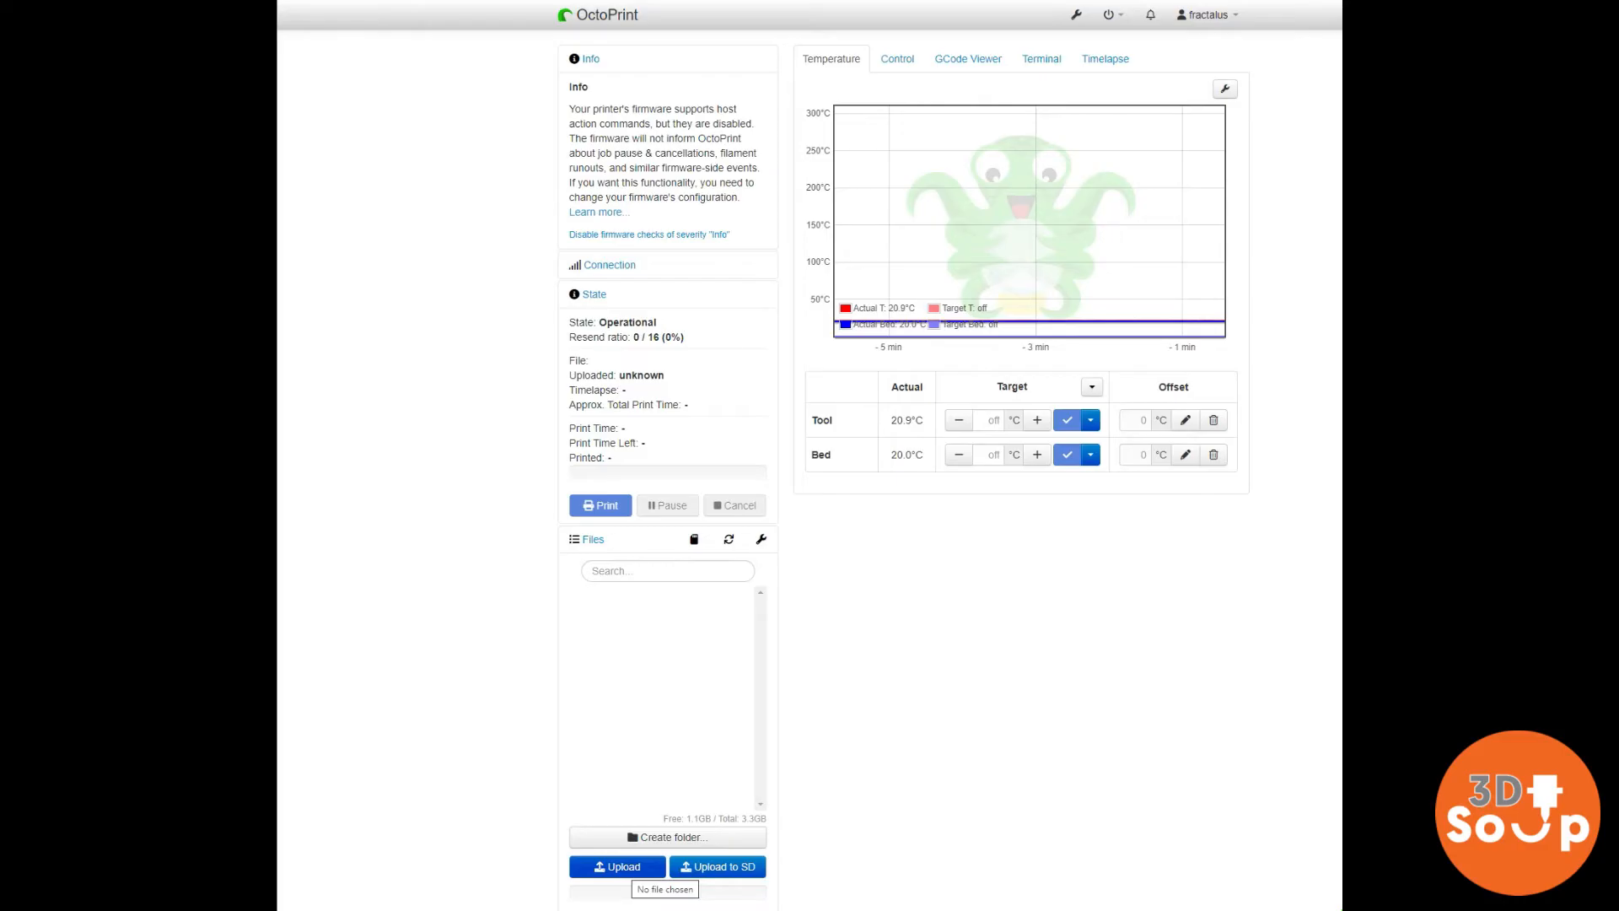
# Upload CE3V3SE_gingerbread (1).gcode and expand its entry to see size, filament and print time.
pyautogui.scroll(-3)
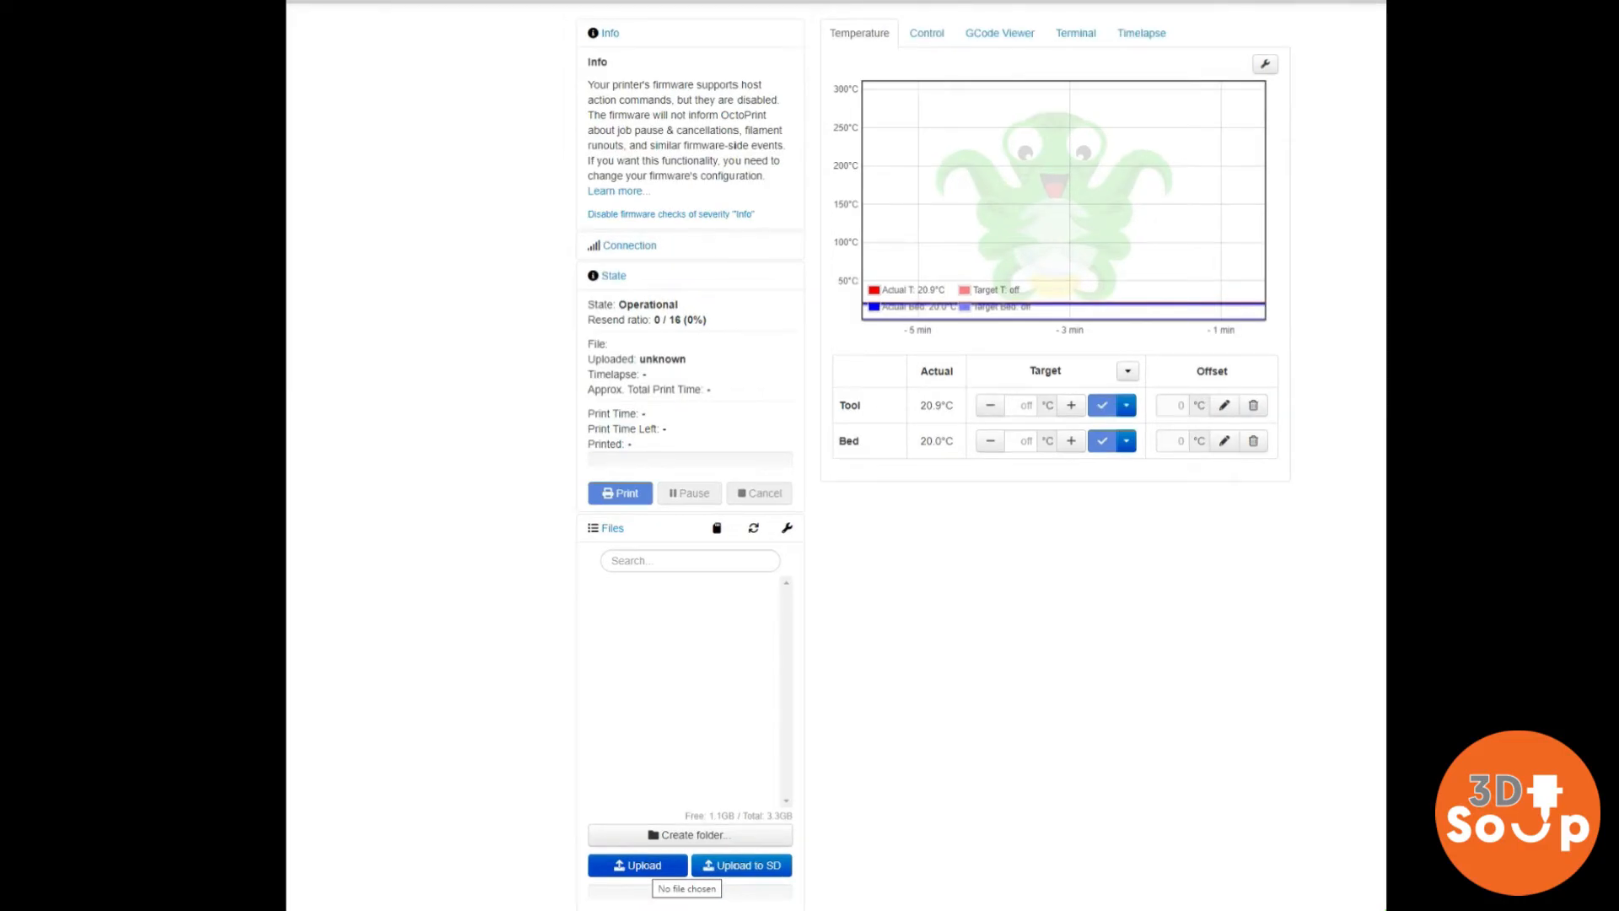
pyautogui.click(636, 865)
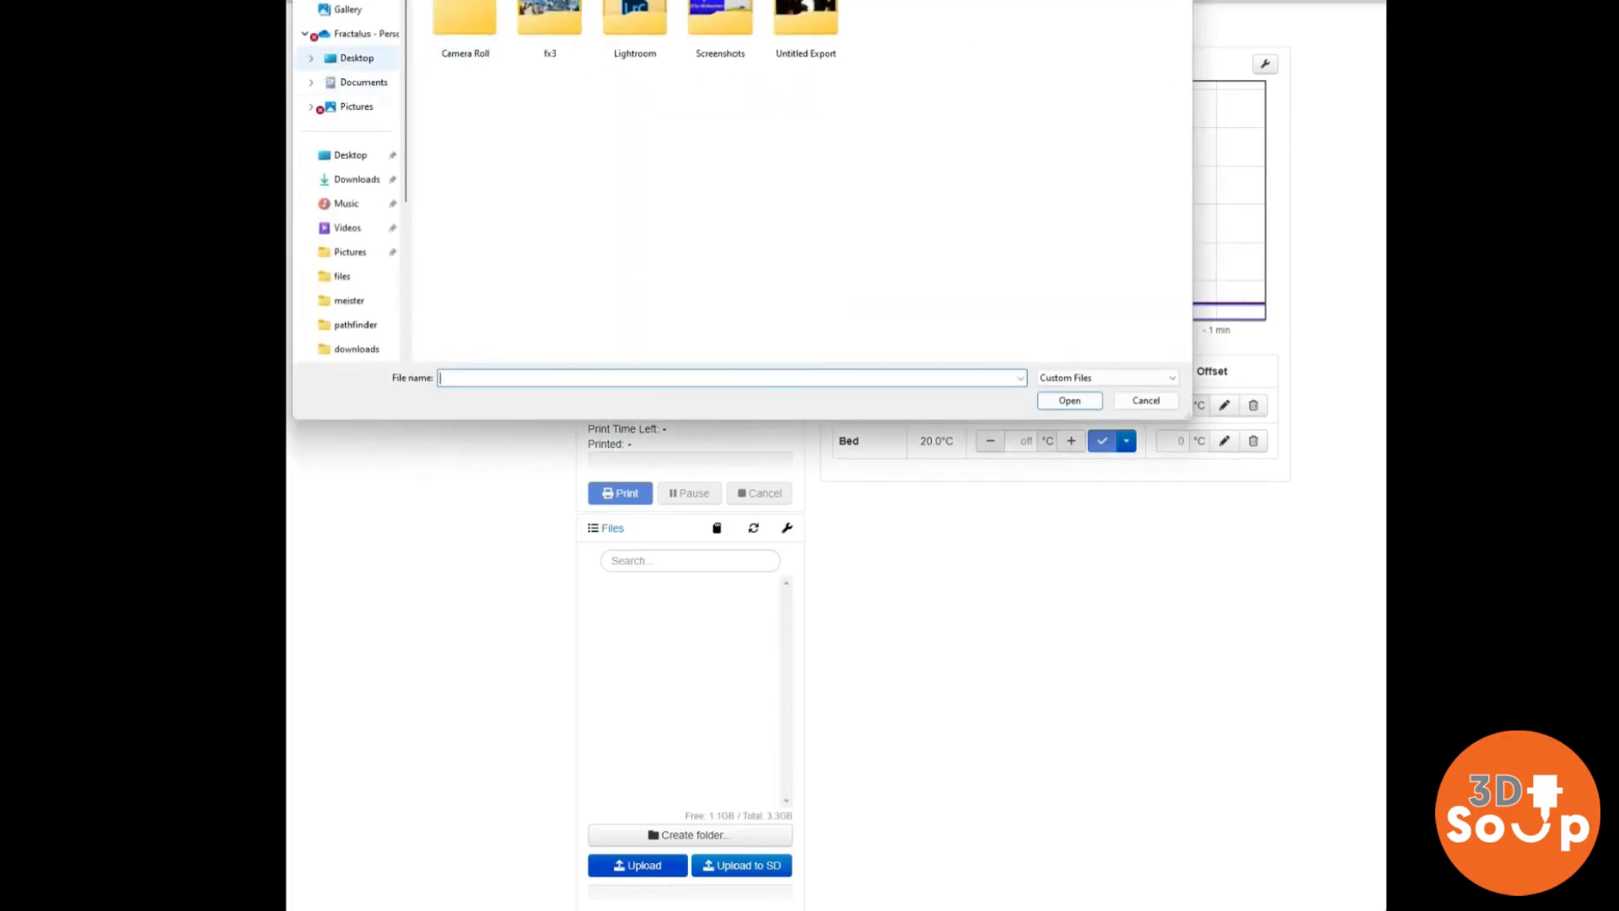
pyautogui.click(356, 179)
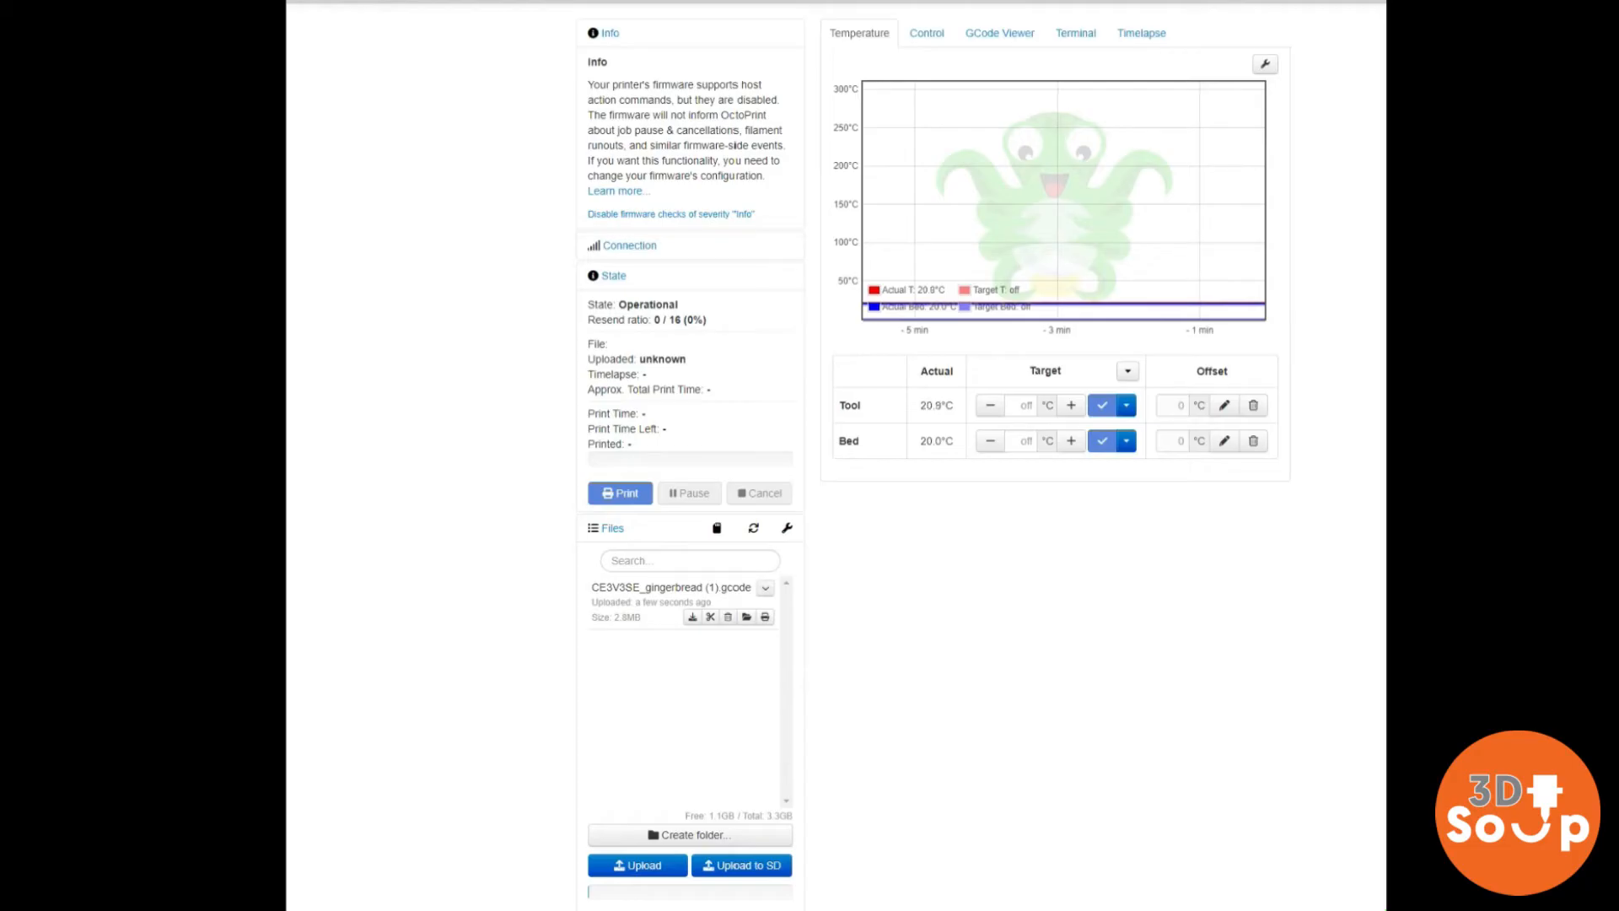
pyautogui.click(764, 587)
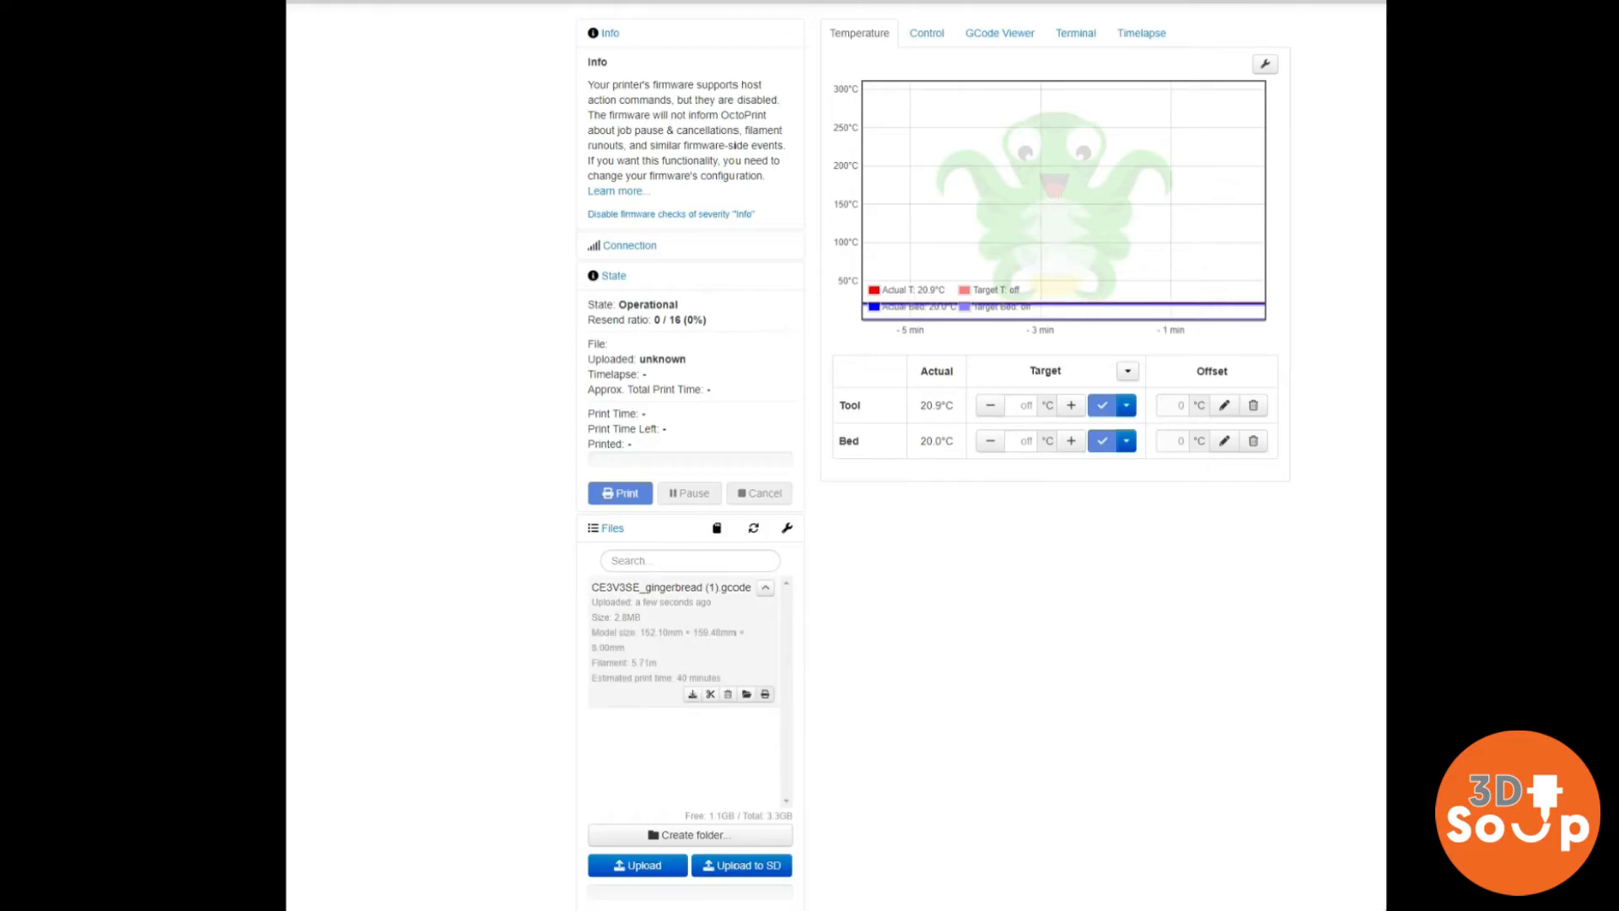
pyautogui.click(620, 493)
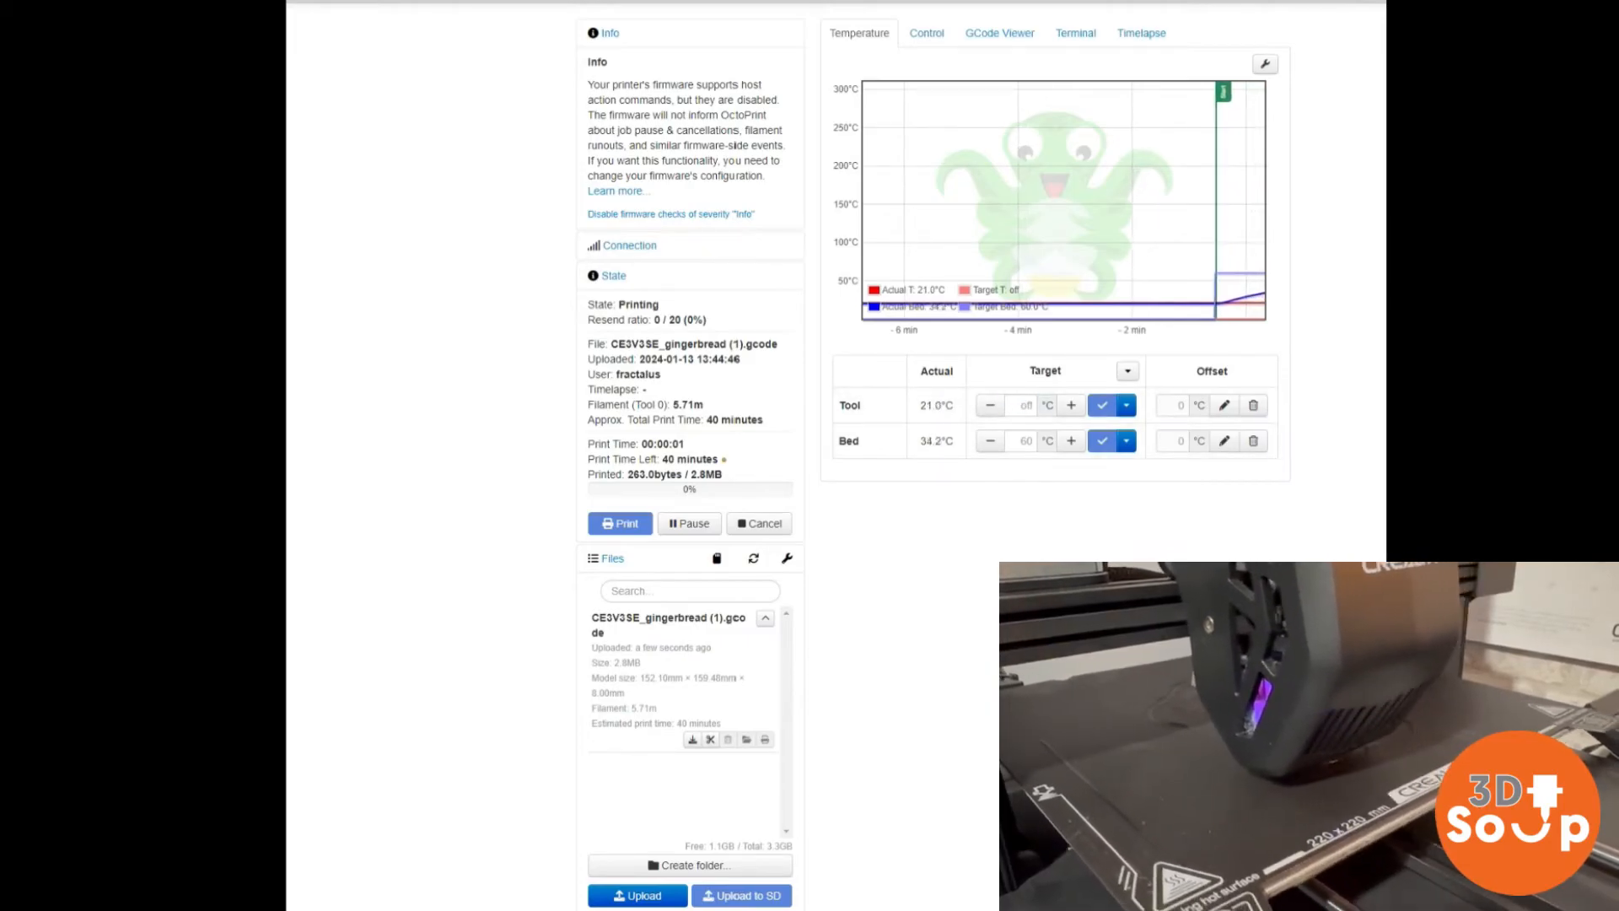
pyautogui.click(997, 32)
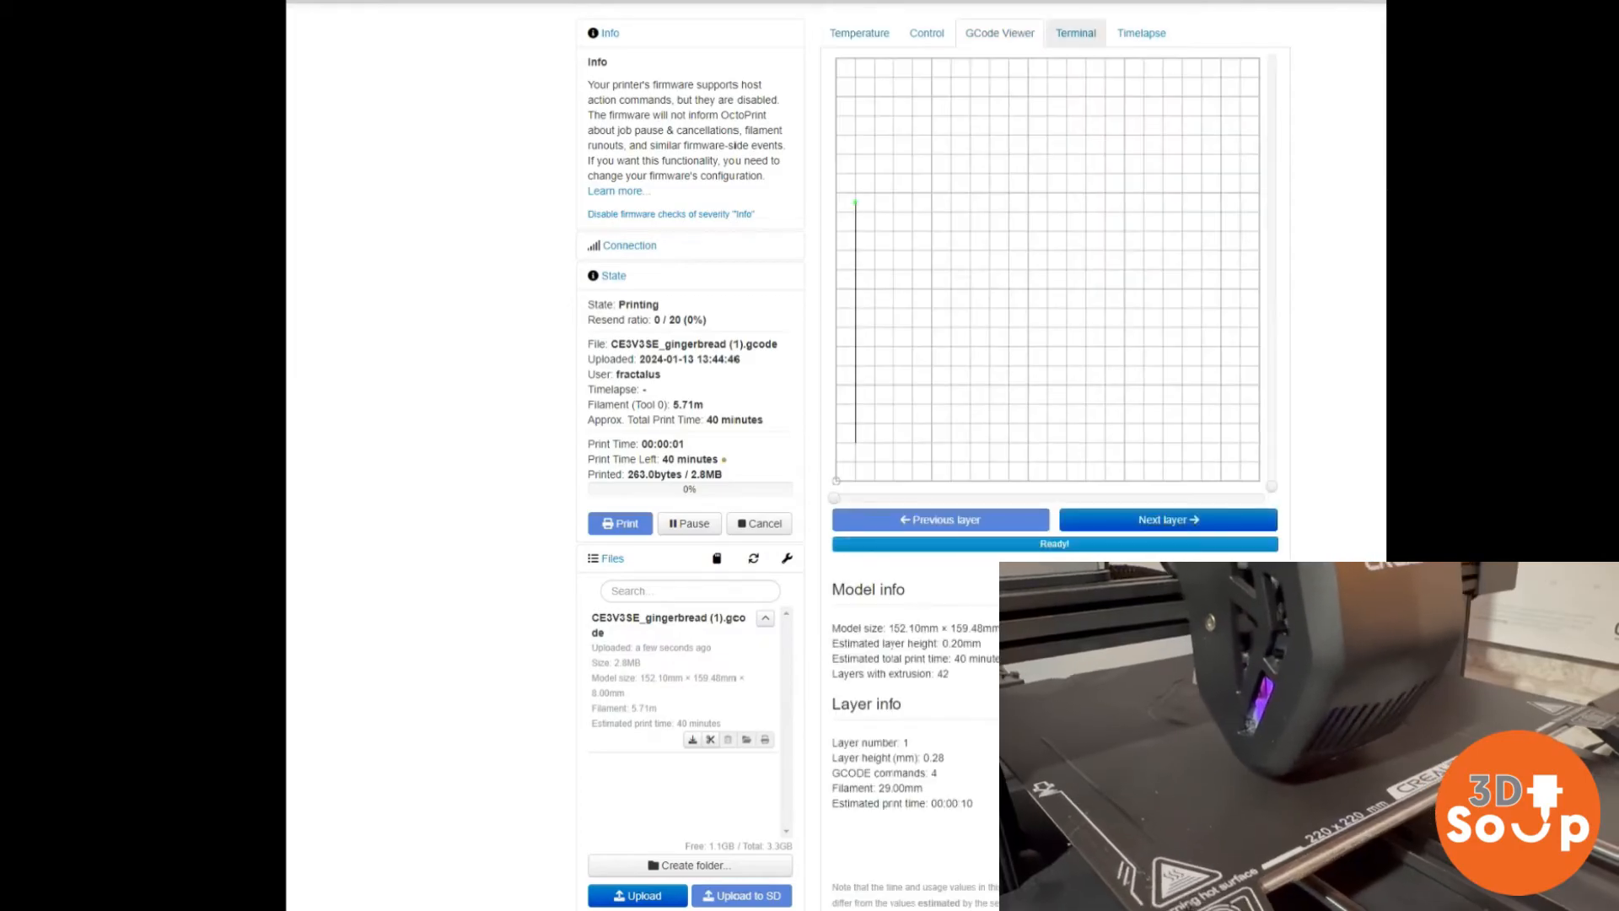
pyautogui.click(1074, 32)
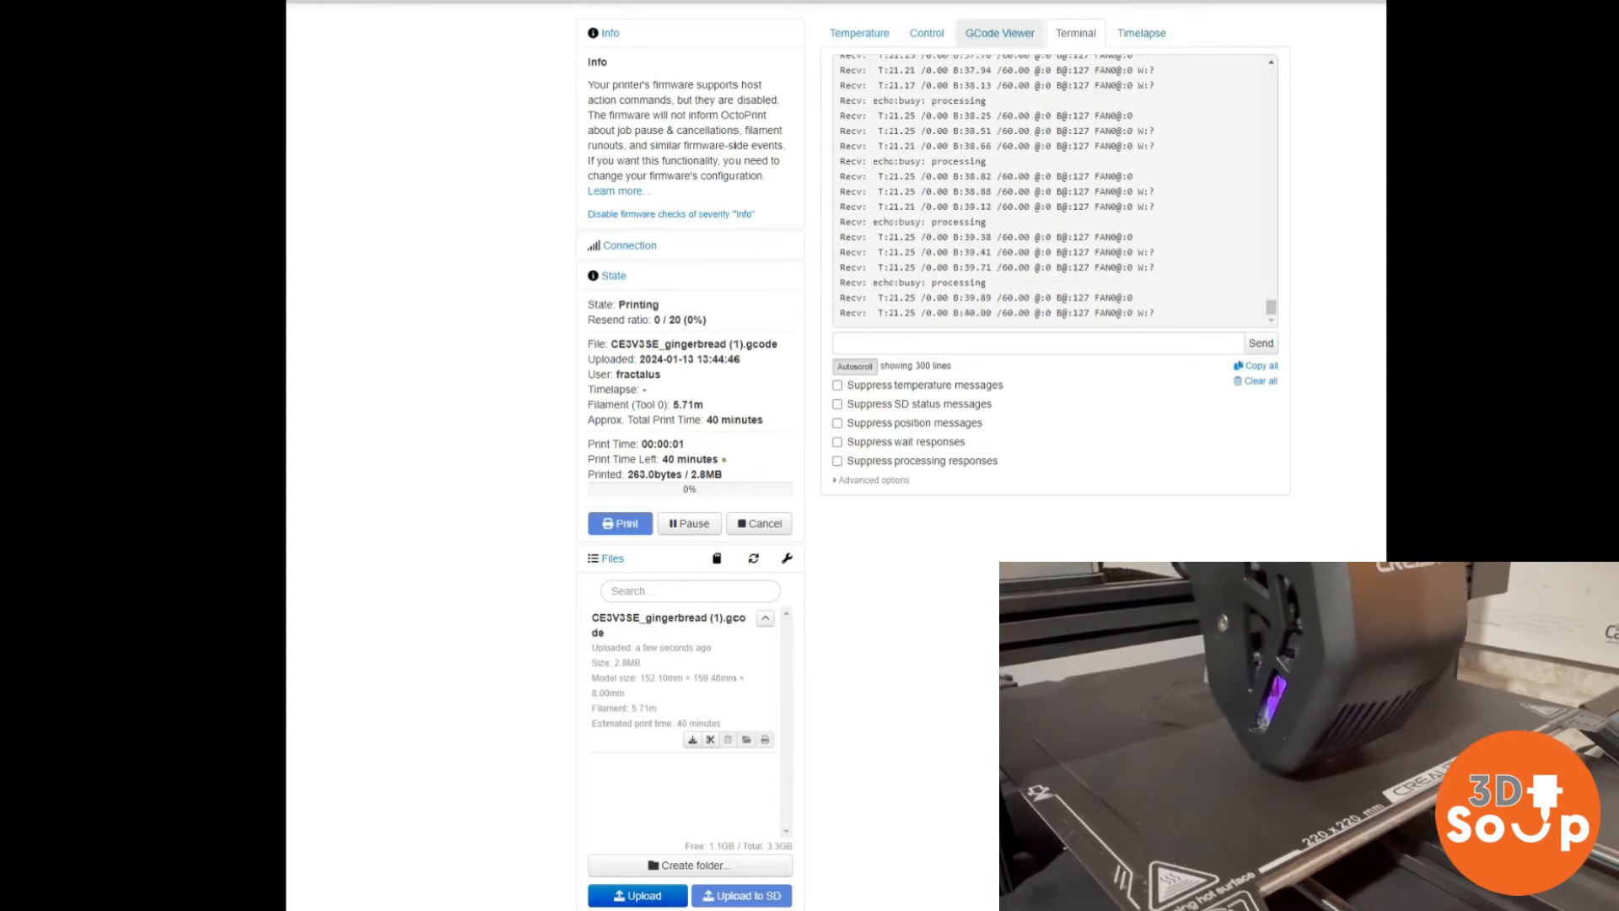
pyautogui.click(925, 32)
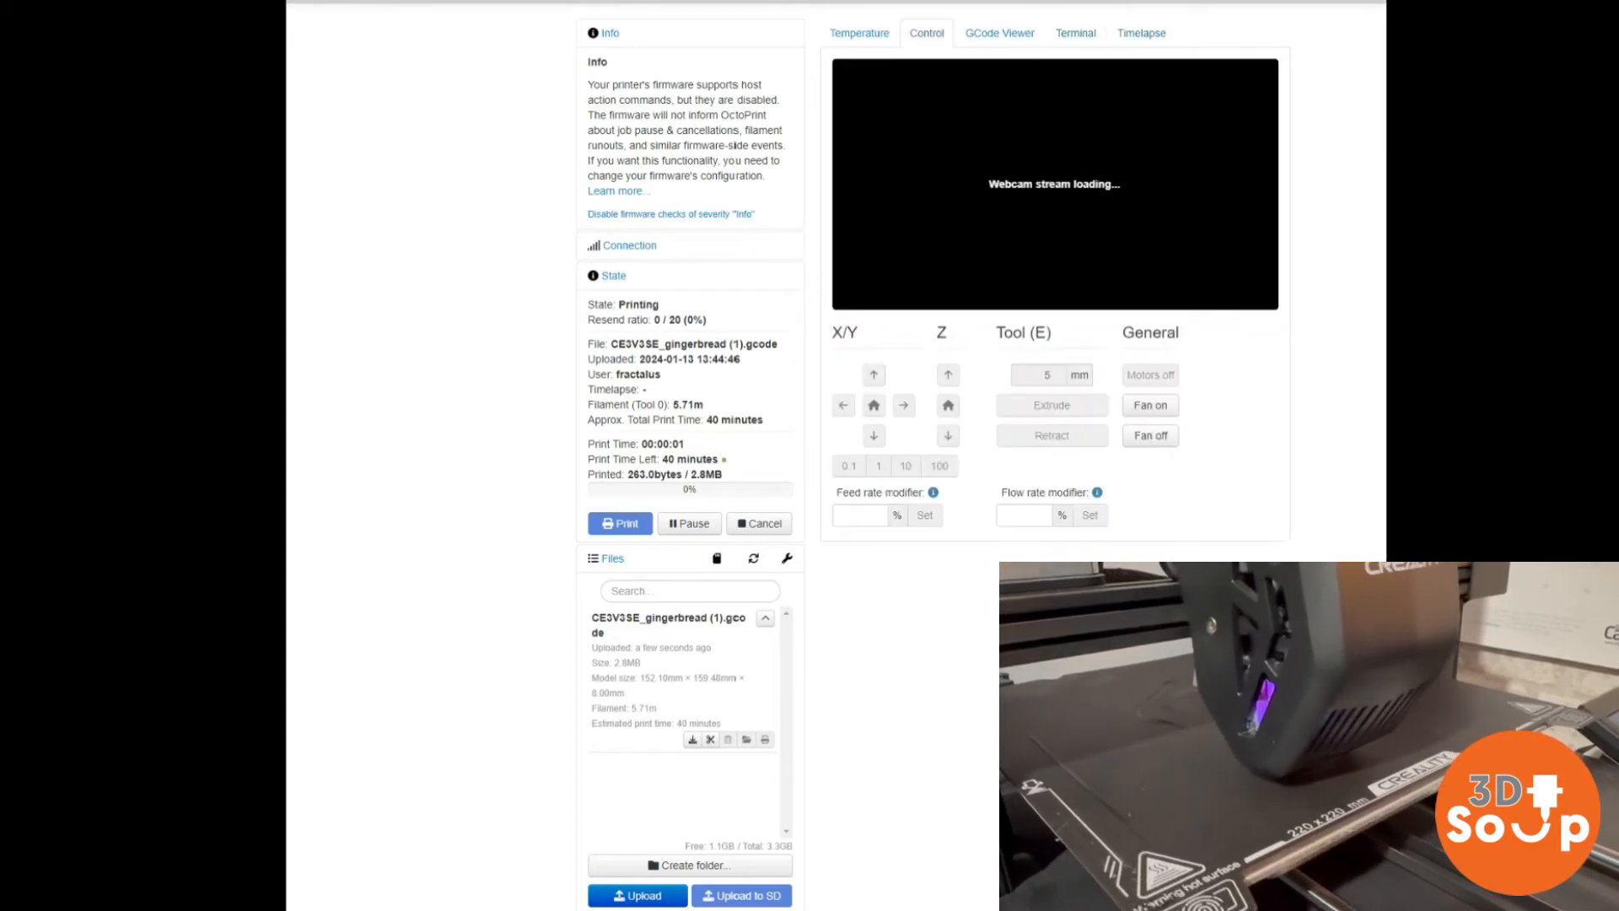
pyautogui.click(859, 32)
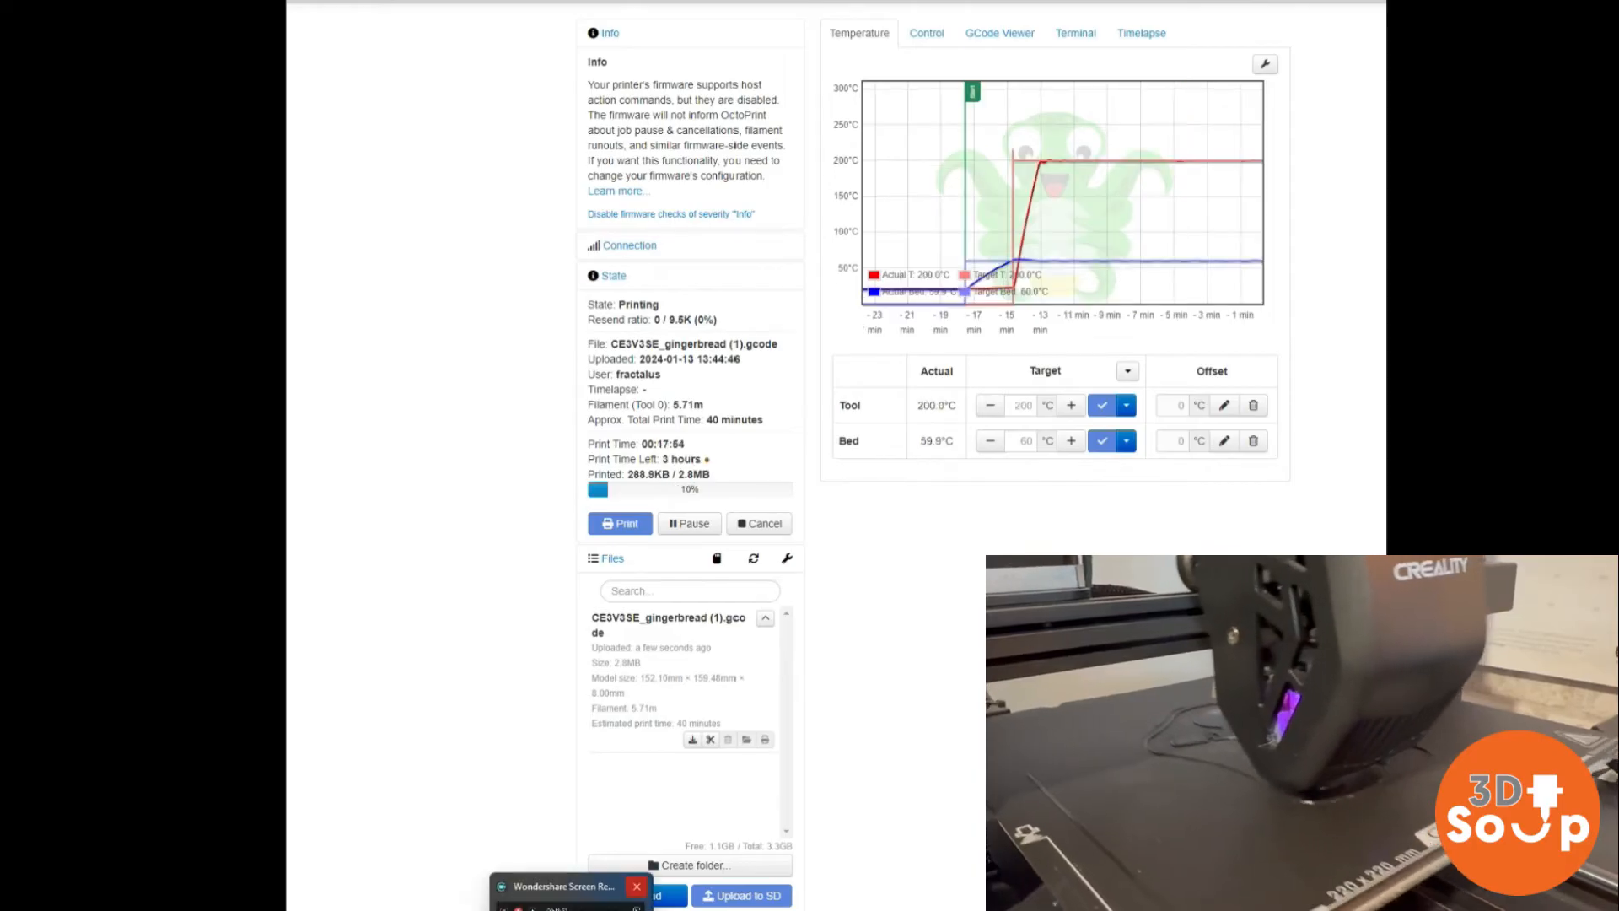
pyautogui.click(998, 32)
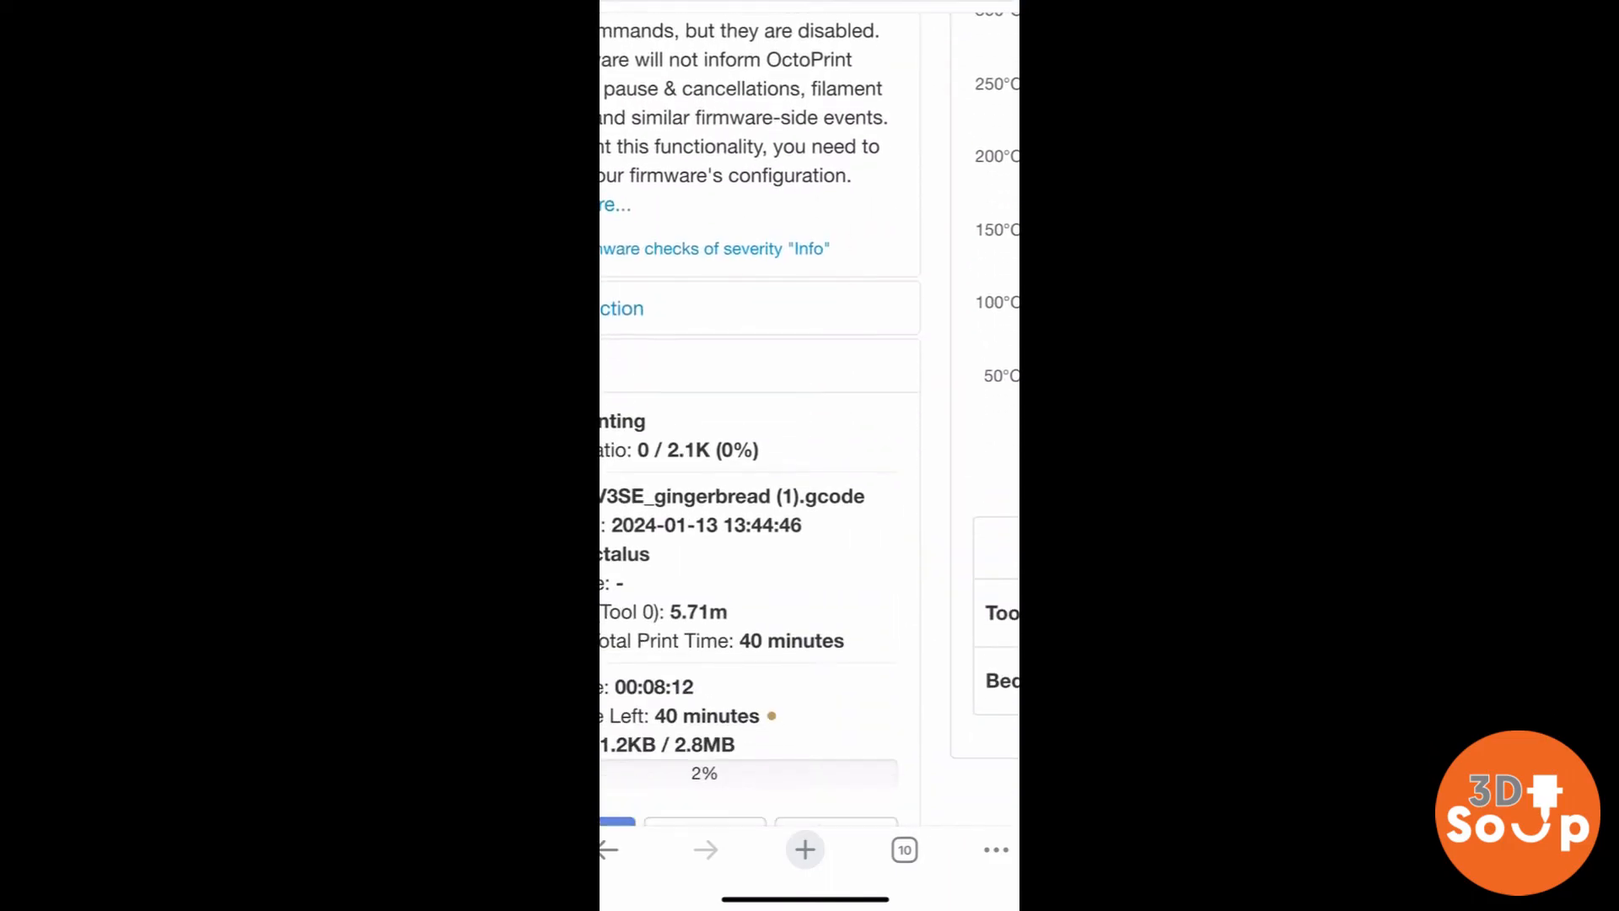
# Review the print's State panel and temperature graph on the phone, then open the GCode Viewer.
pyautogui.scroll(3)
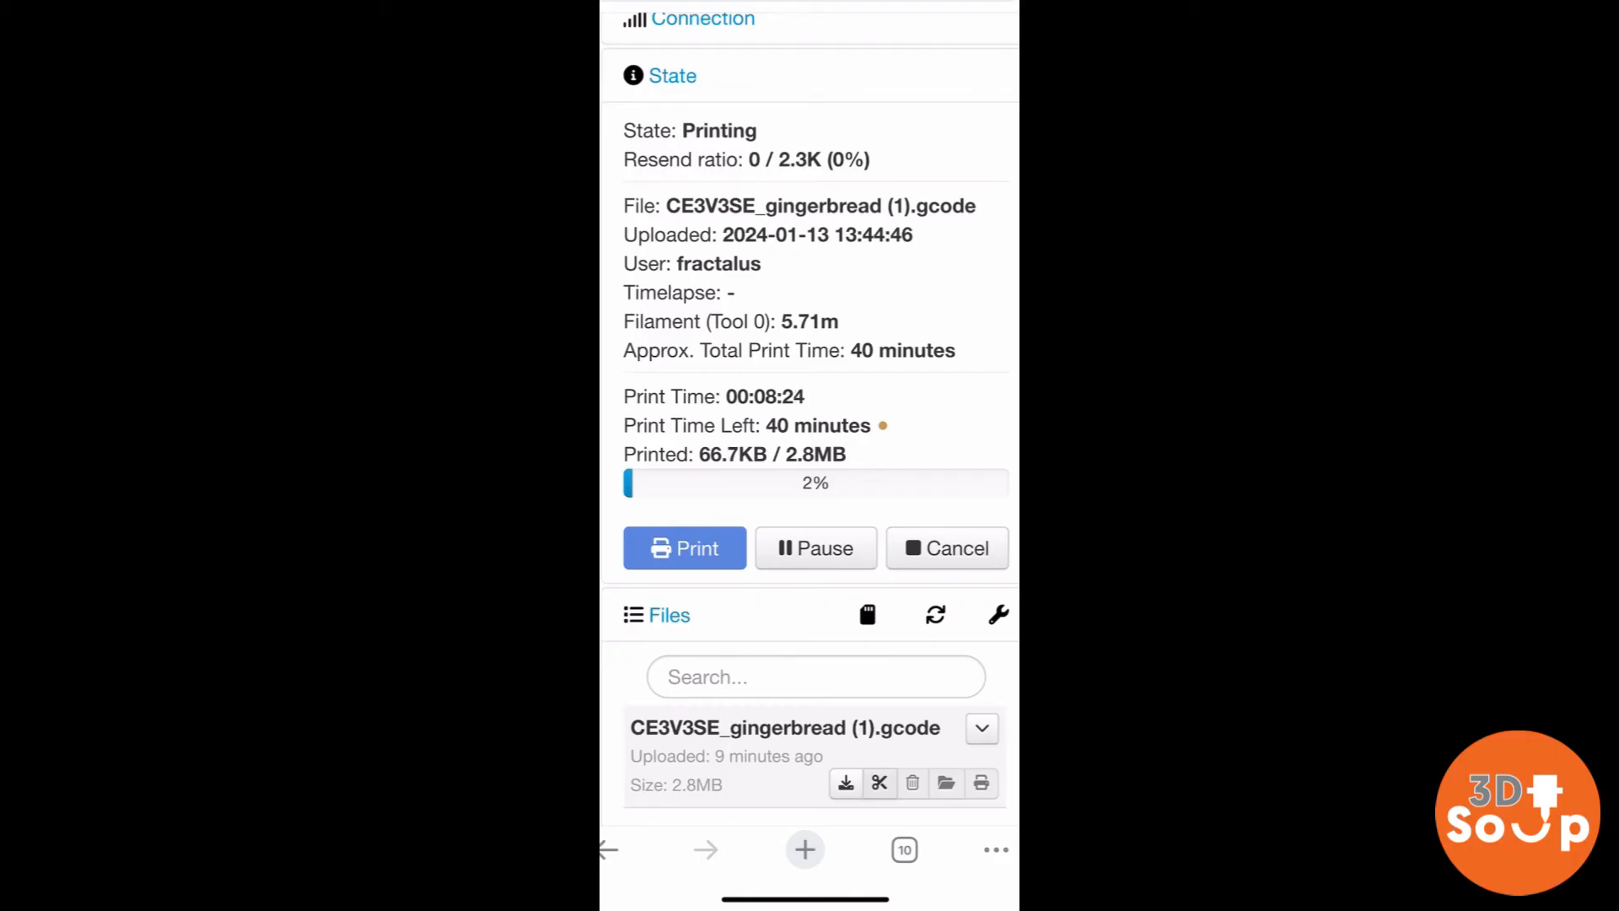
pyautogui.scroll(-3)
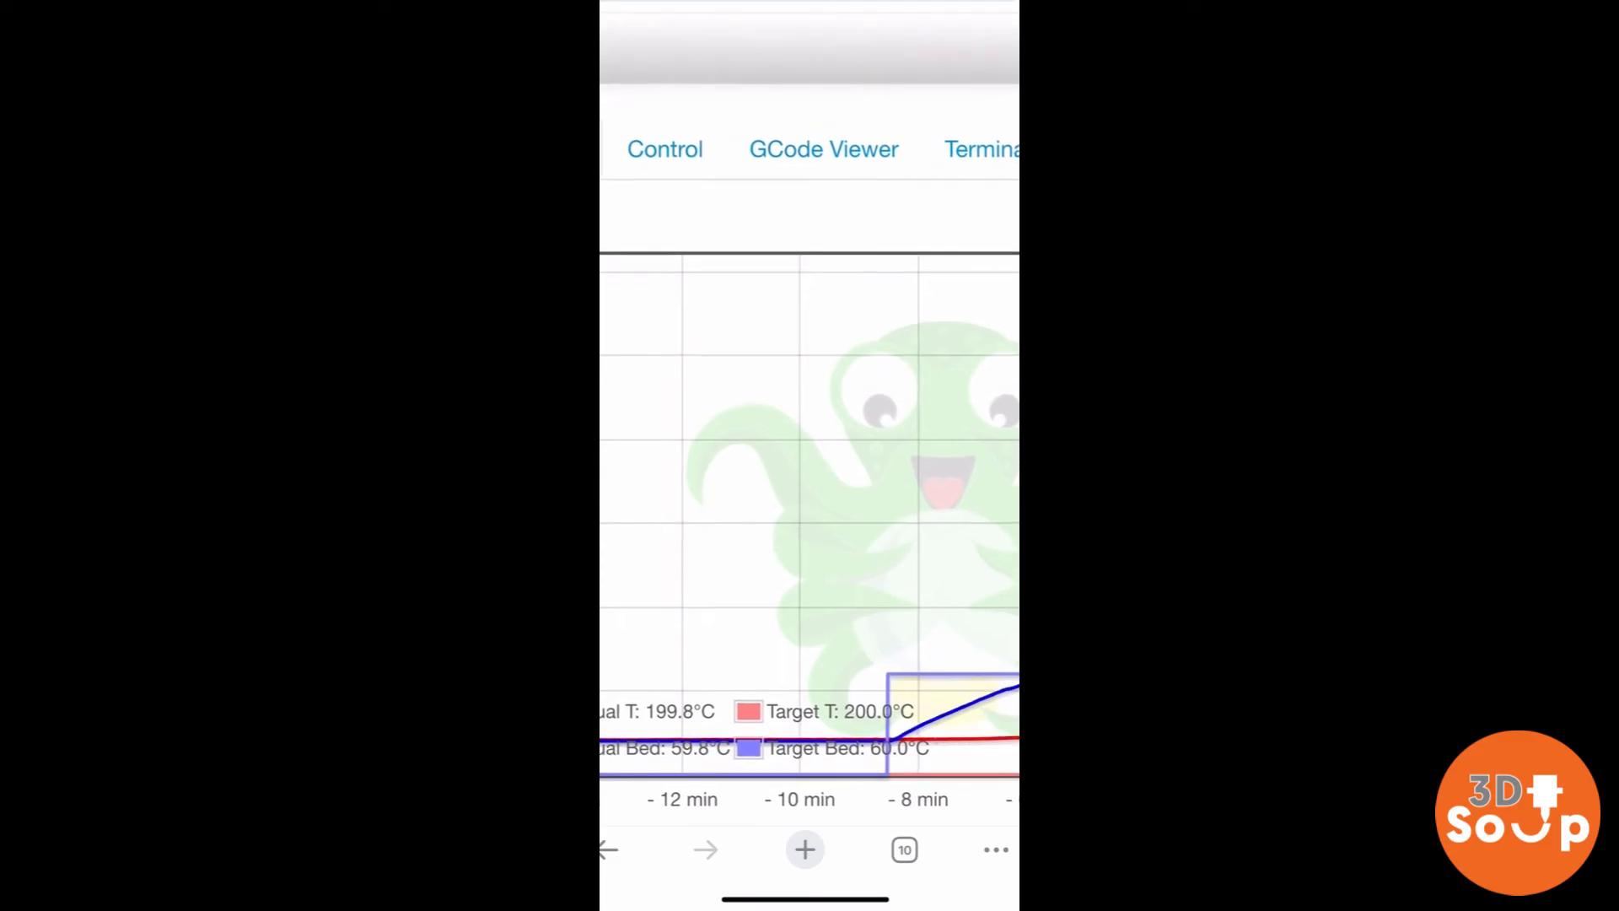
pyautogui.click(824, 149)
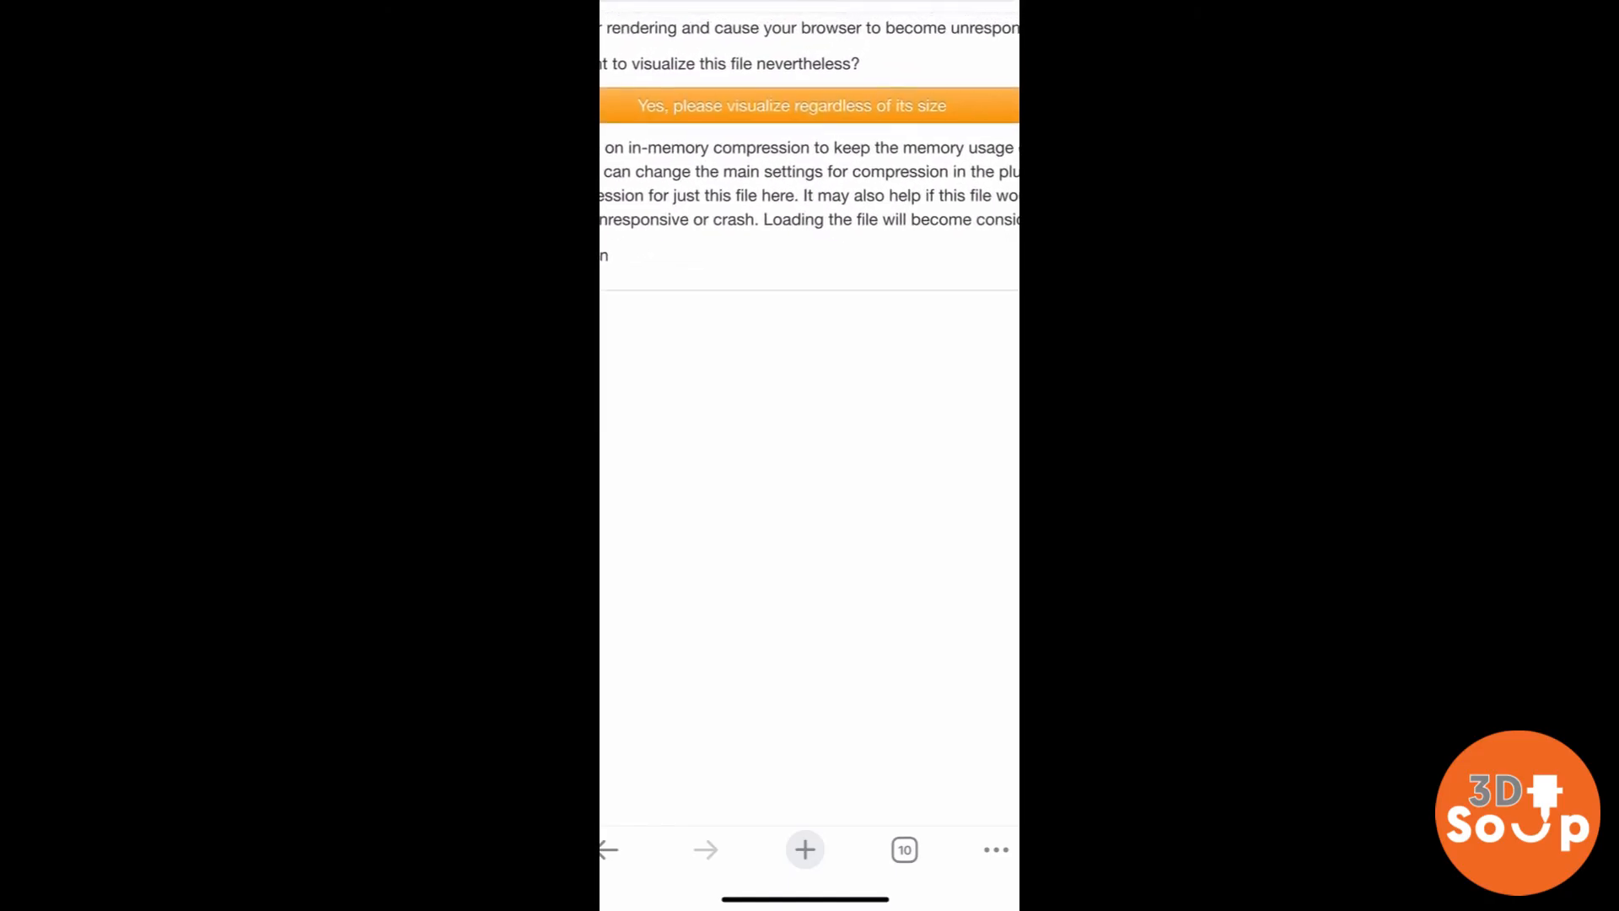
# Confirm visualizing the 2.8MB gingerbread file so the phone renders its layer preview.
pyautogui.scroll(3)
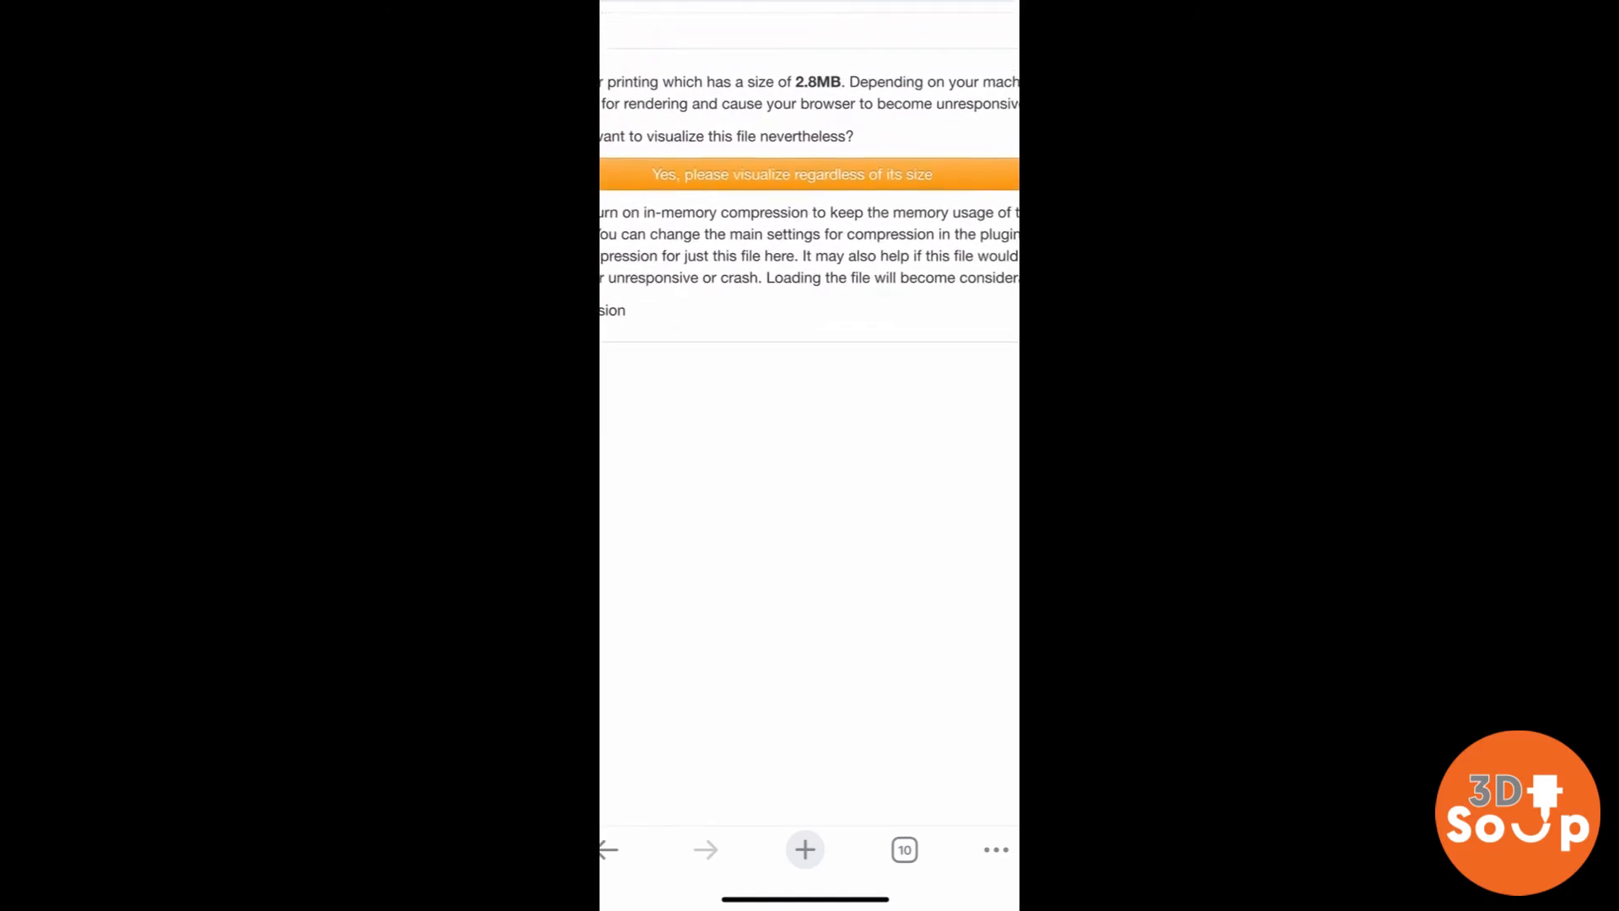
pyautogui.scroll(3)
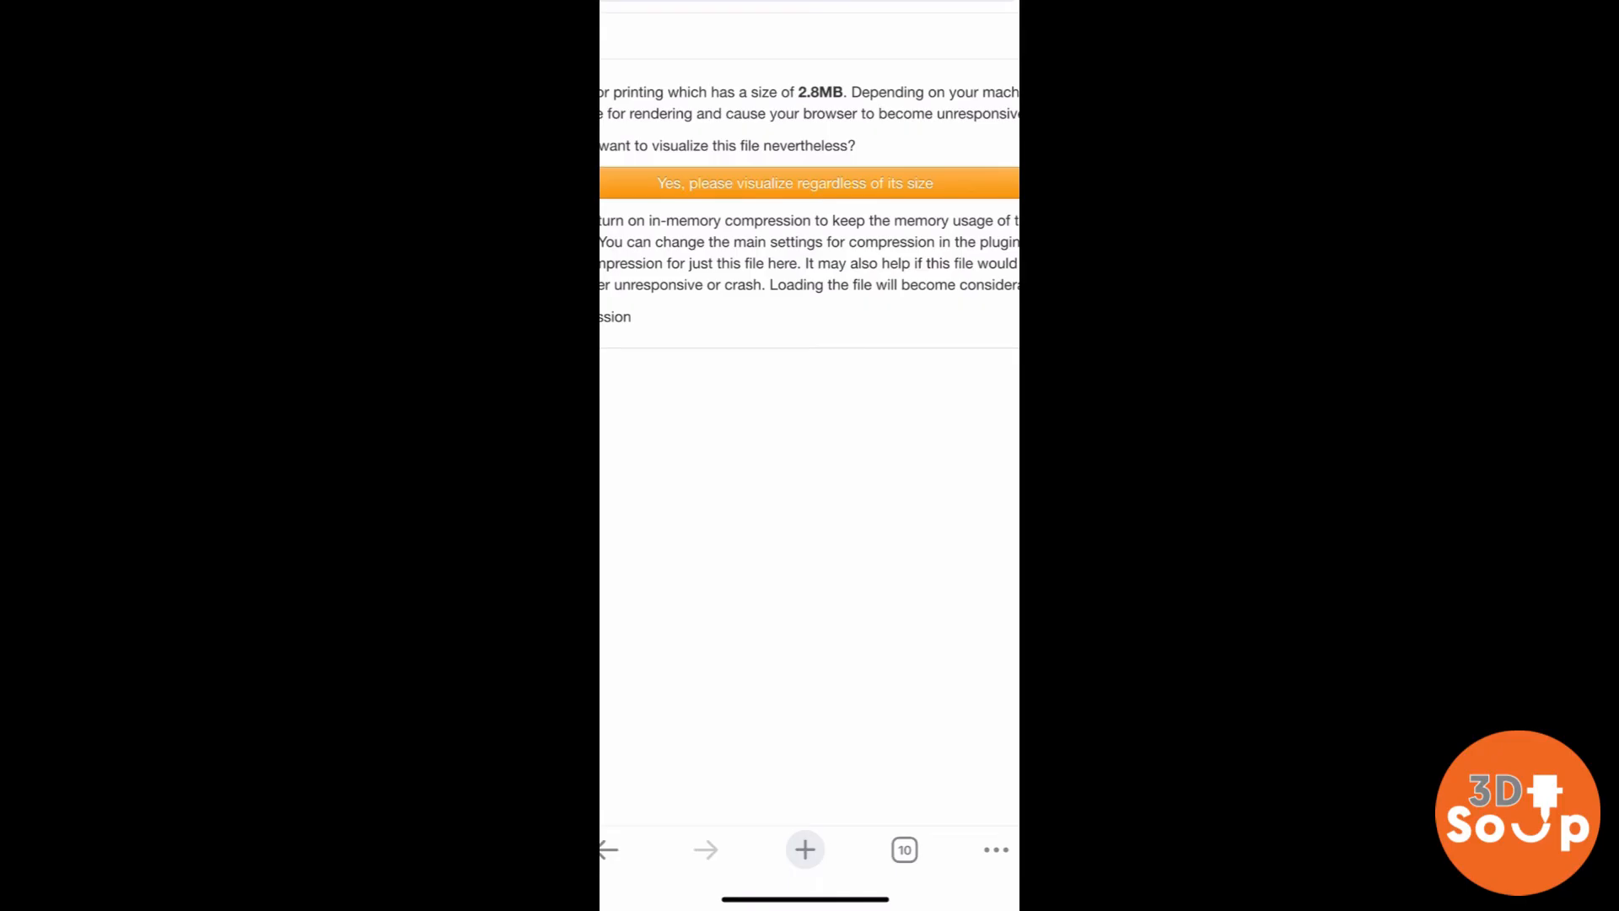
pyautogui.click(795, 183)
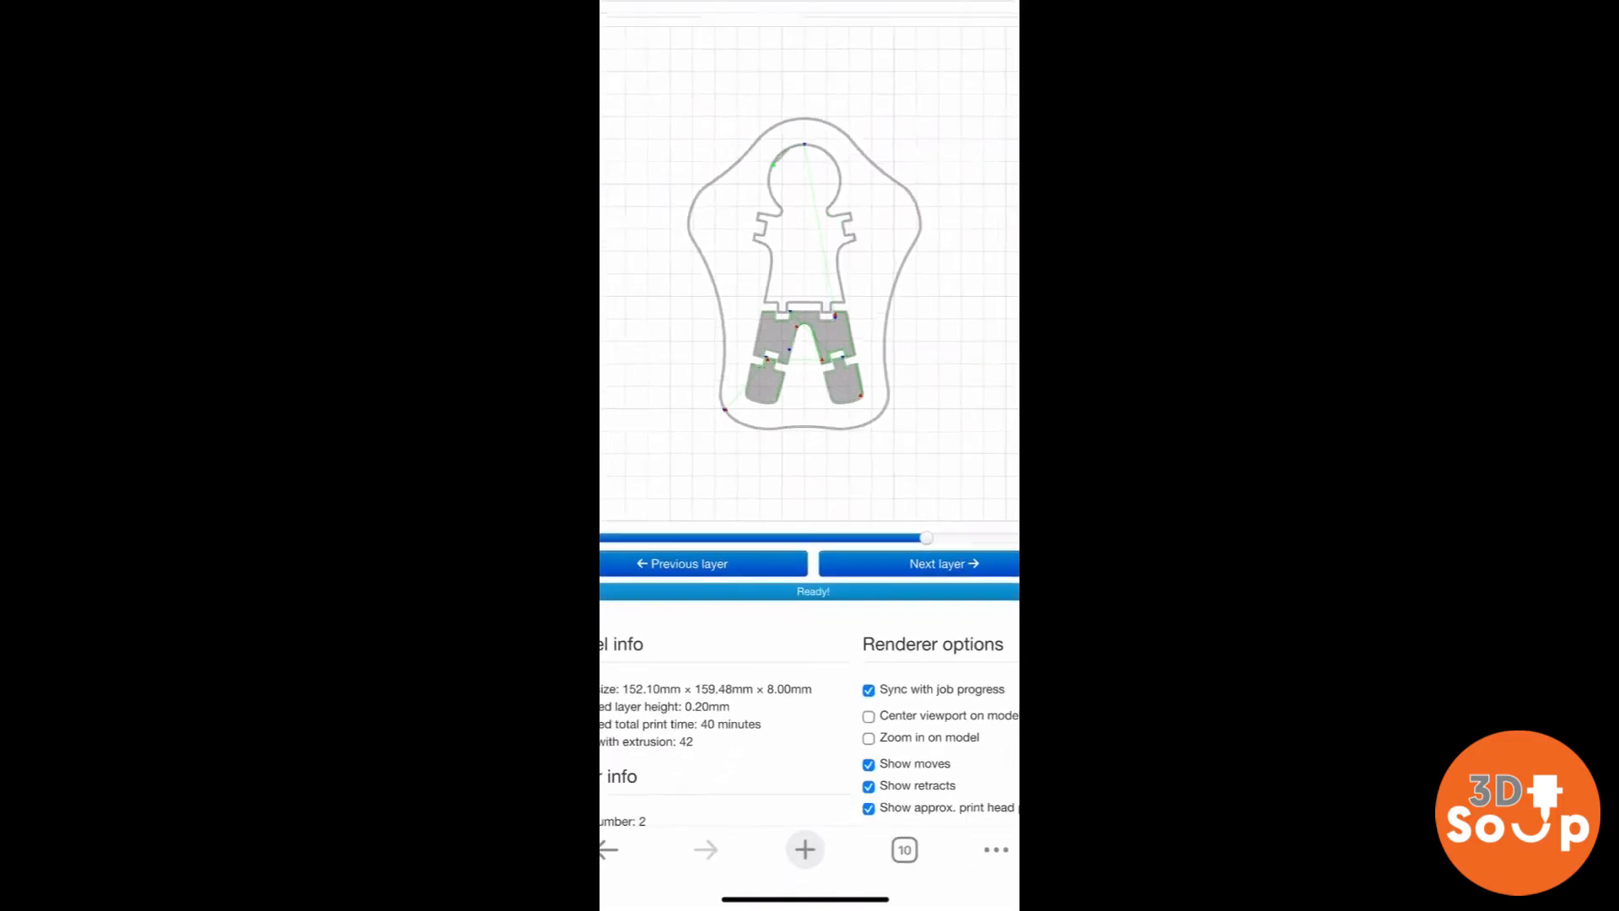
pyautogui.scroll(3)
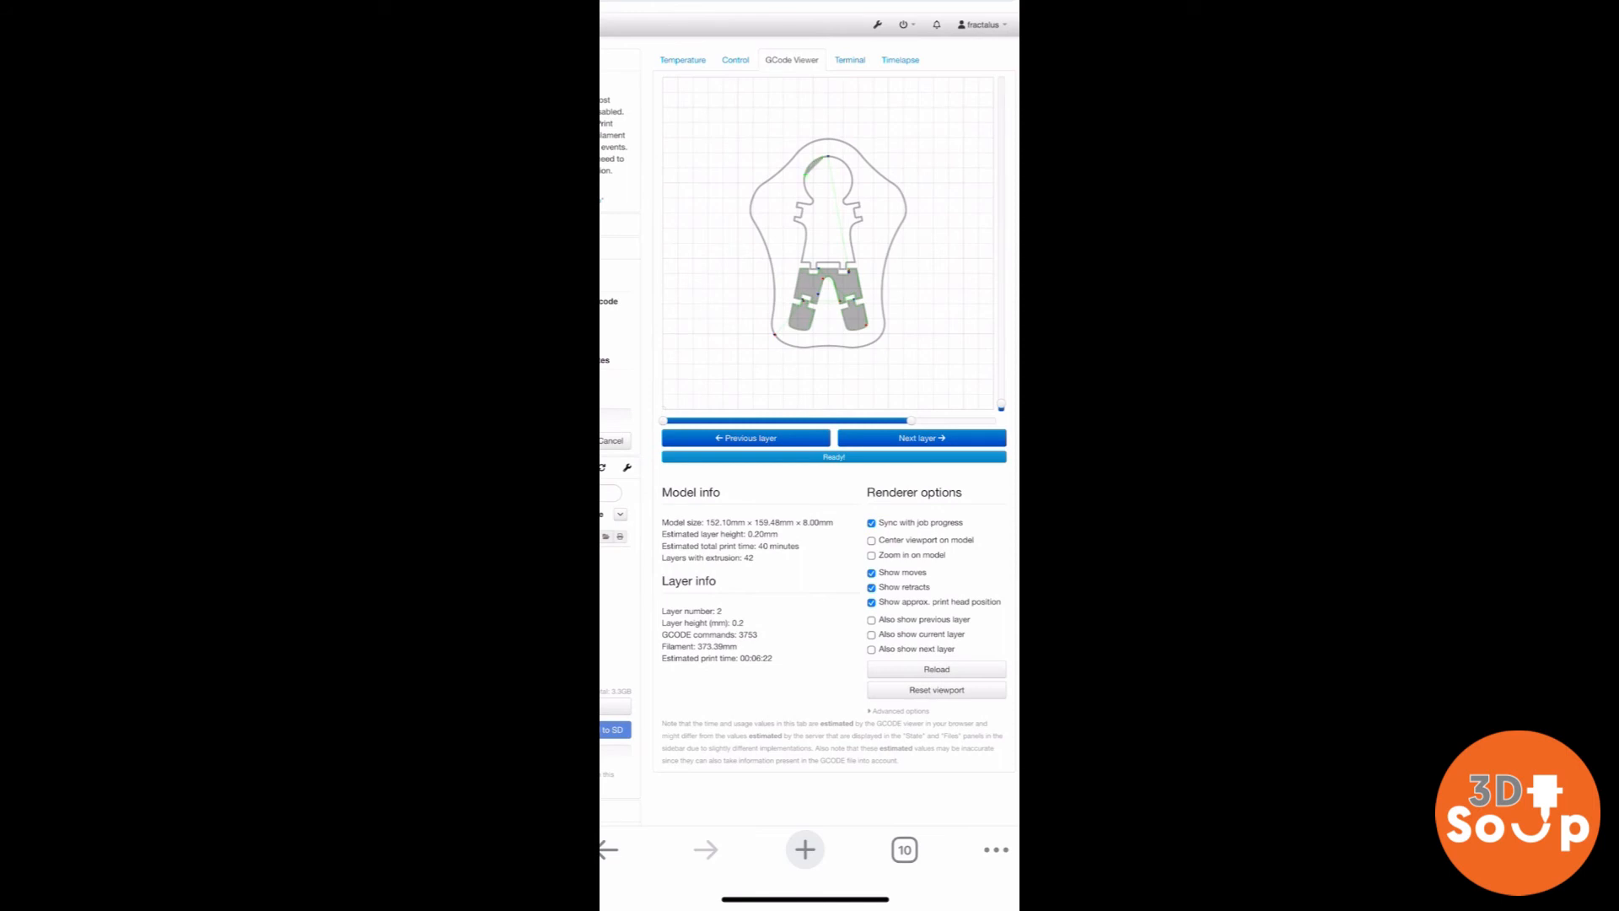